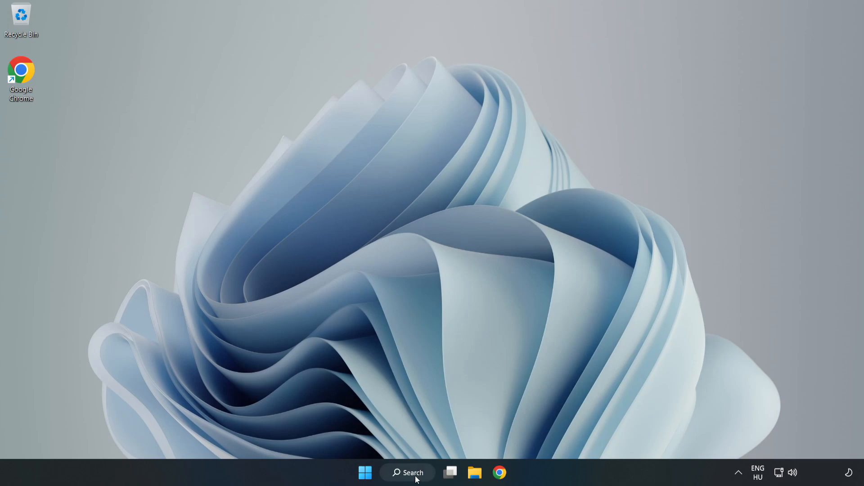
# Search Windows for 'edit power plan'
pyautogui.click(407, 472)
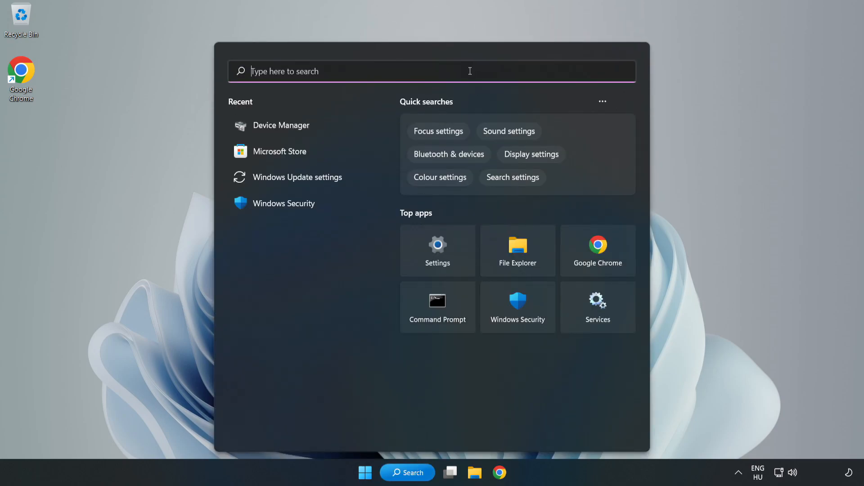
pyautogui.write('edit power plan')
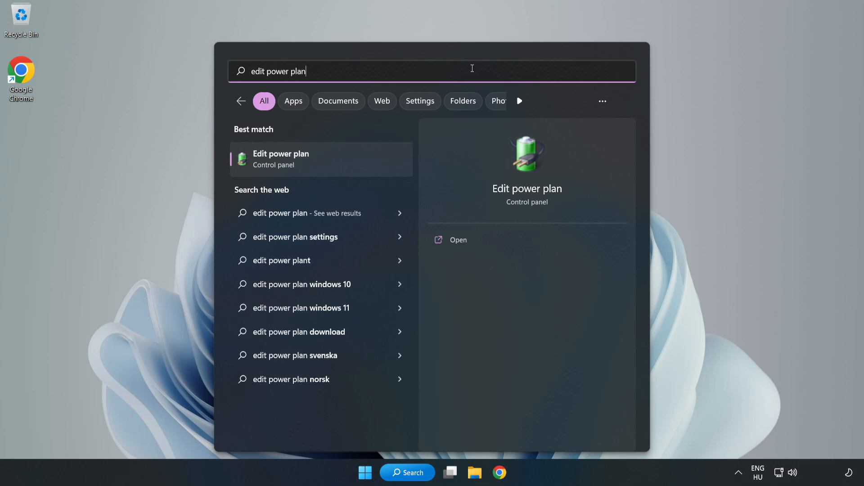
pyautogui.moveTo(326, 163)
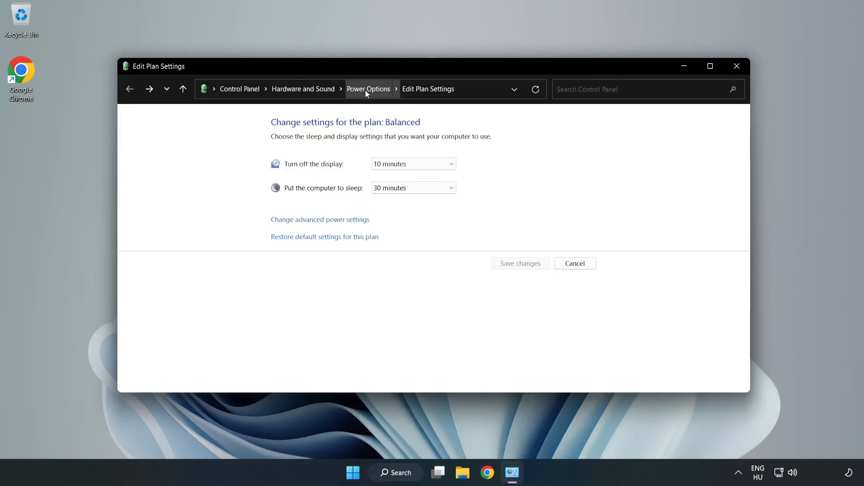
# Activate the High performance power plan in Power Options and close the window
pyautogui.click(368, 89)
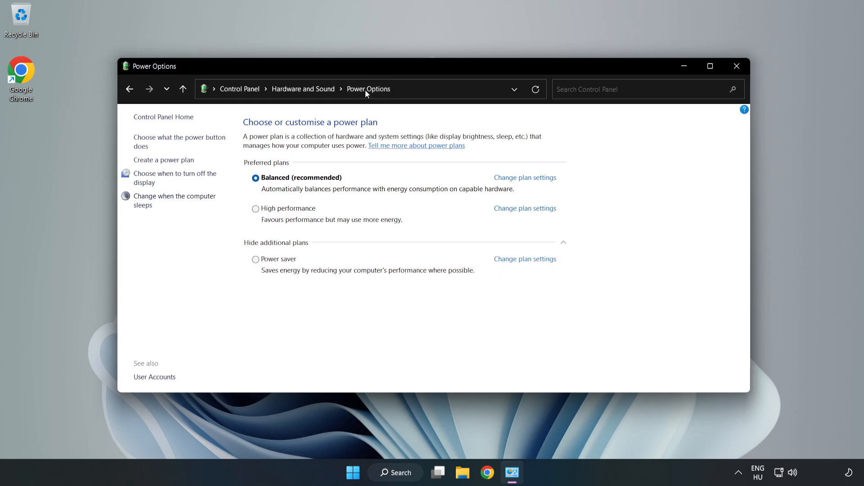
pyautogui.moveTo(286, 208)
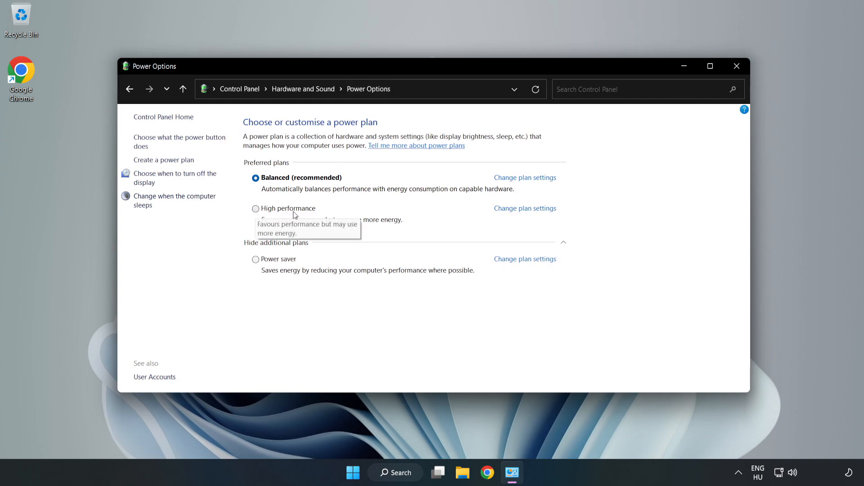
pyautogui.moveTo(283, 212)
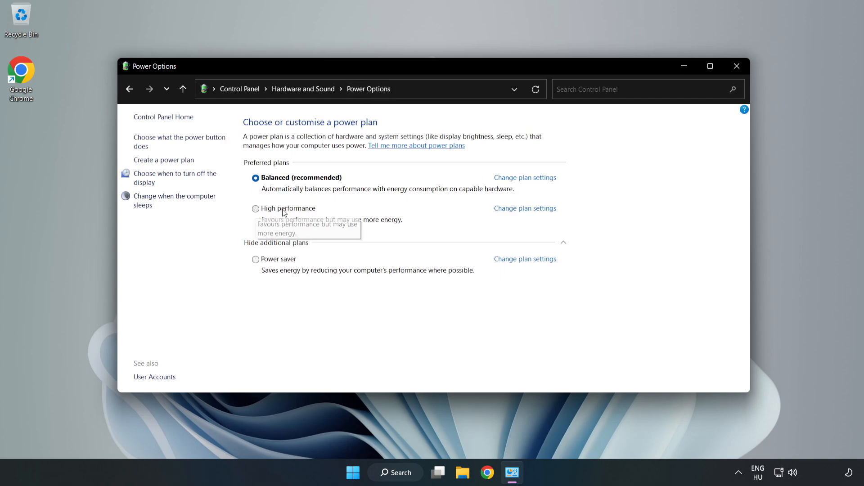
pyautogui.click(256, 209)
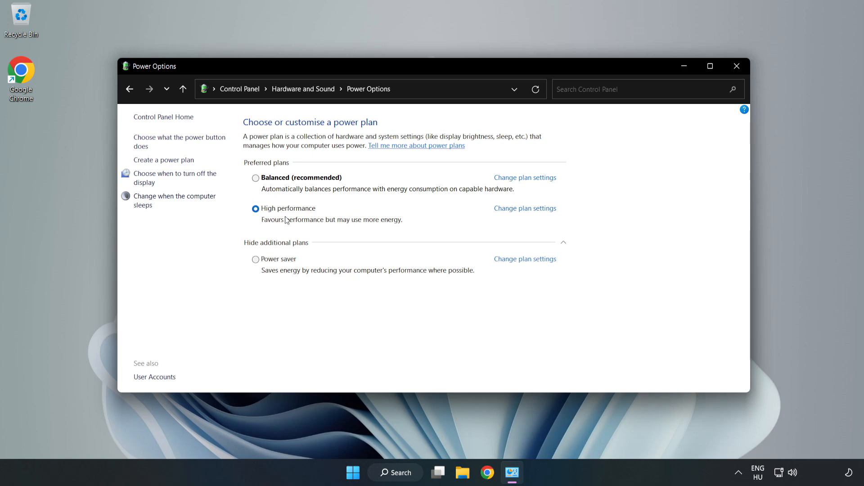
pyautogui.moveTo(737, 66)
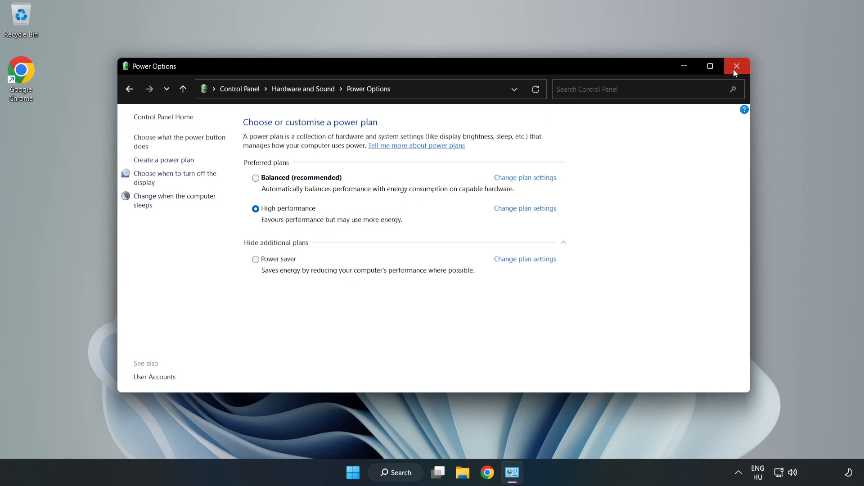
pyautogui.click(737, 66)
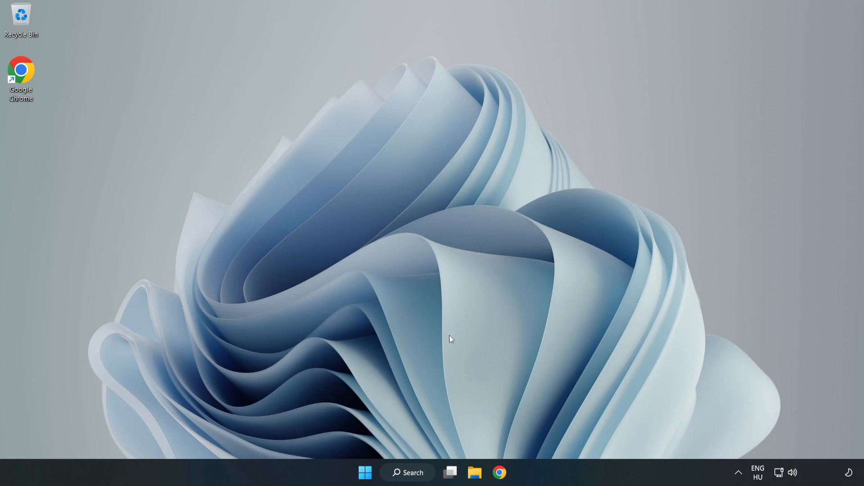
# Search Windows for 'device manager'
pyautogui.click(407, 472)
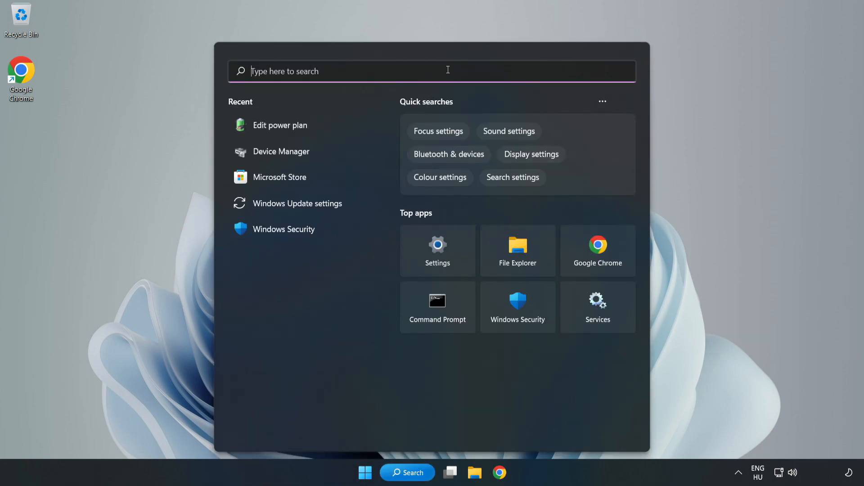
pyautogui.write('device manager')
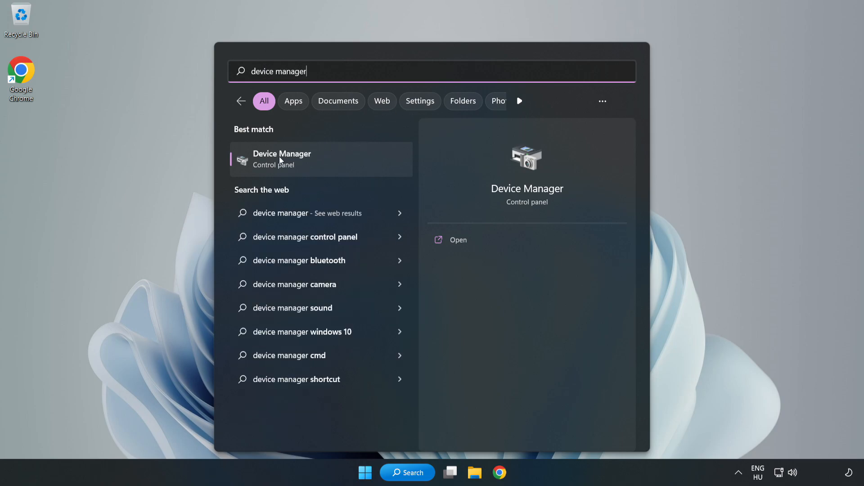
pyautogui.moveTo(316, 164)
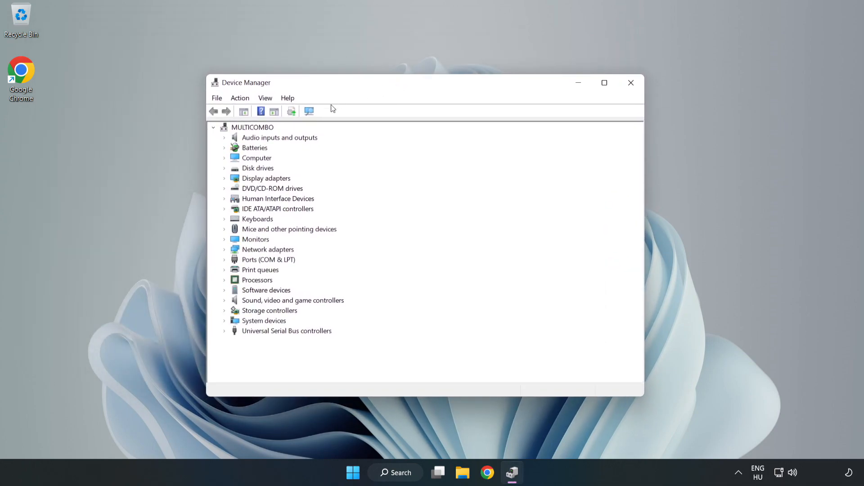
# Launch the Update driver wizard for the VMware SVGA 3D display adapter
pyautogui.click(266, 178)
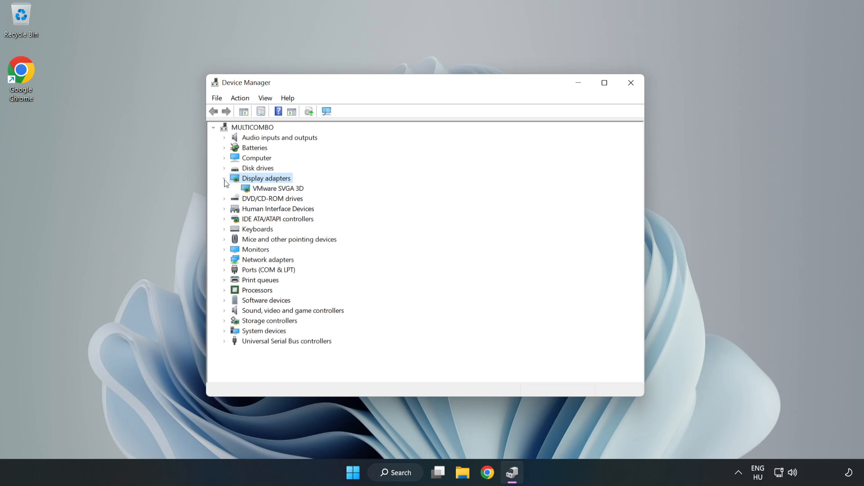
pyautogui.click(278, 188)
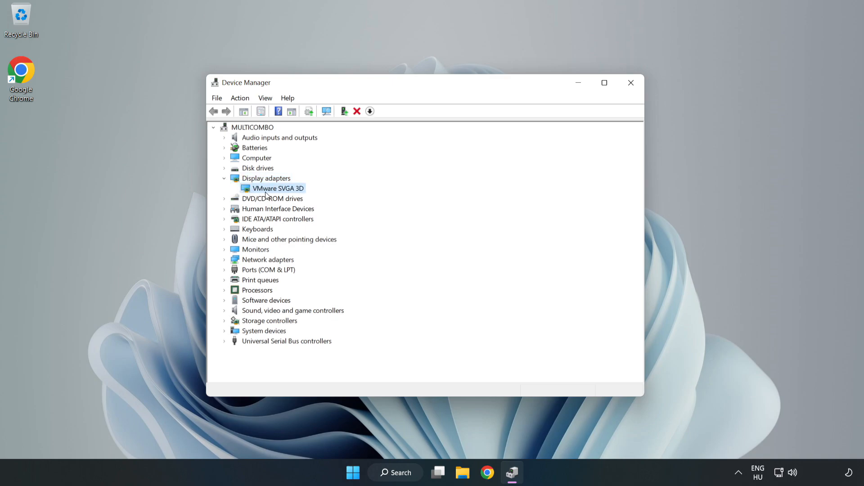
pyautogui.rightClick(277, 188)
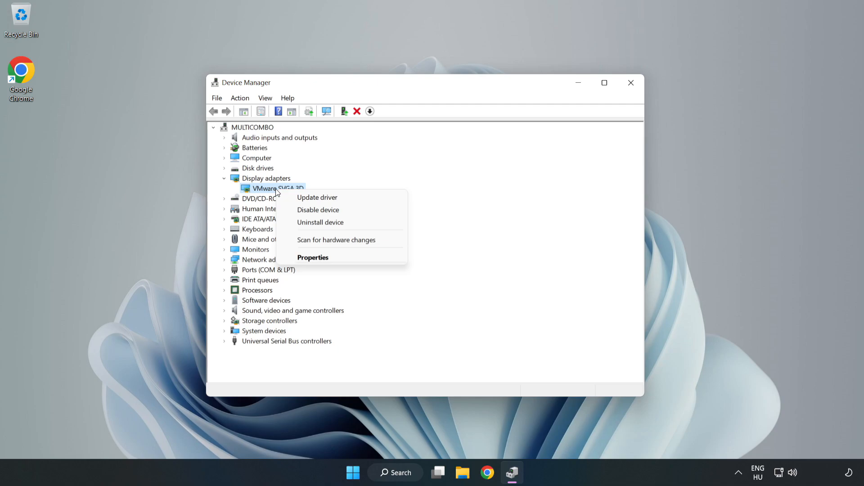
pyautogui.moveTo(317, 197)
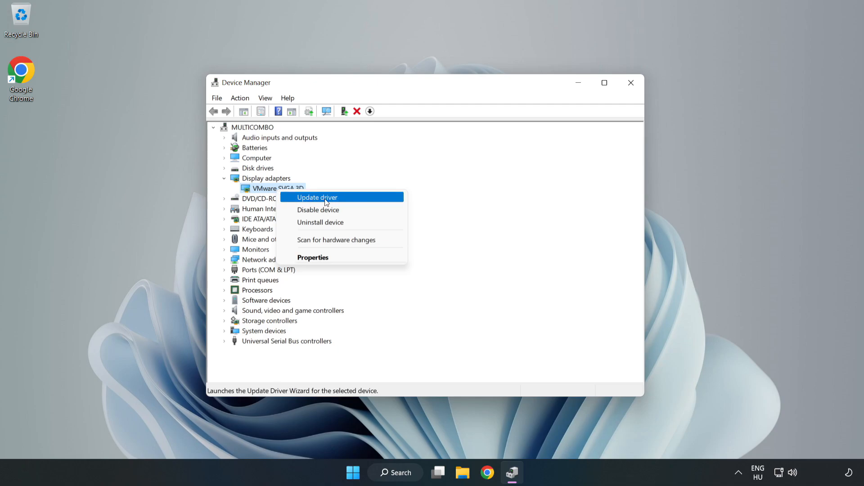
pyautogui.click(317, 197)
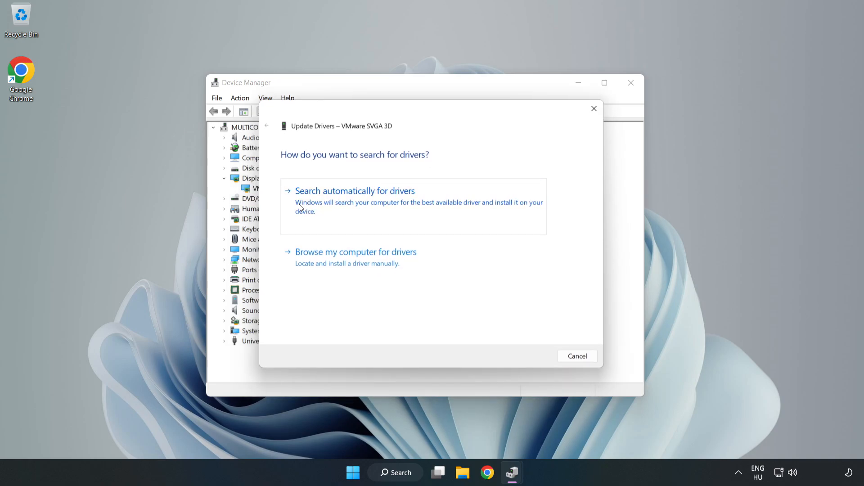
# Search automatically for a VMware SVGA 3D driver, dismiss the result, close Device Manager
pyautogui.click(356, 191)
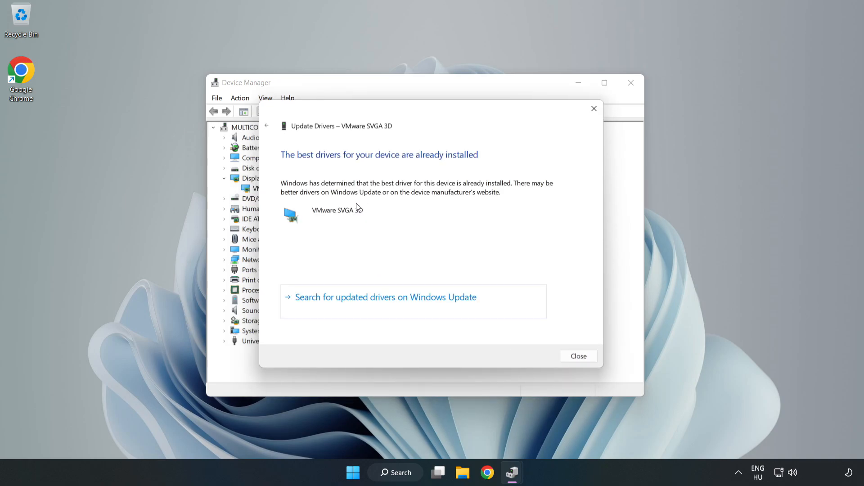
pyautogui.moveTo(311, 187)
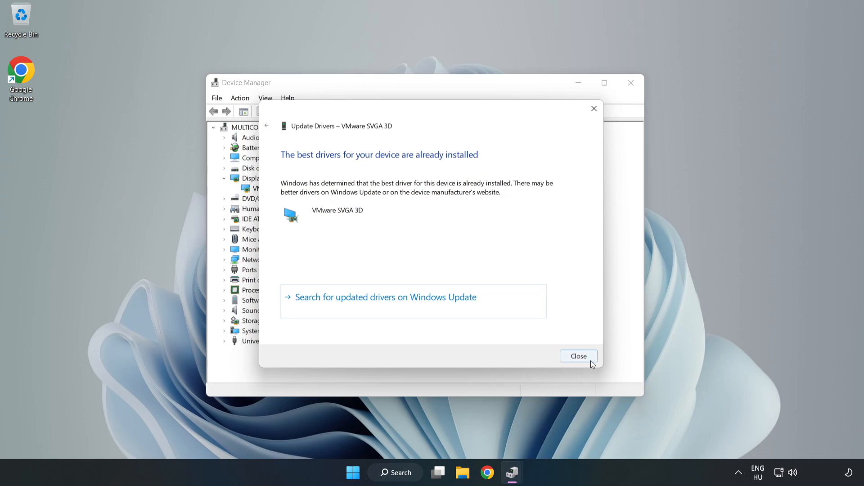
pyautogui.click(578, 355)
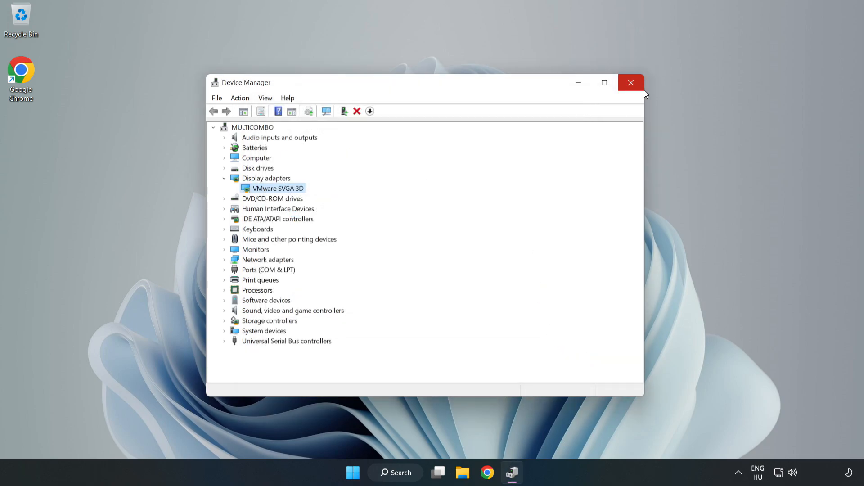
pyautogui.click(631, 82)
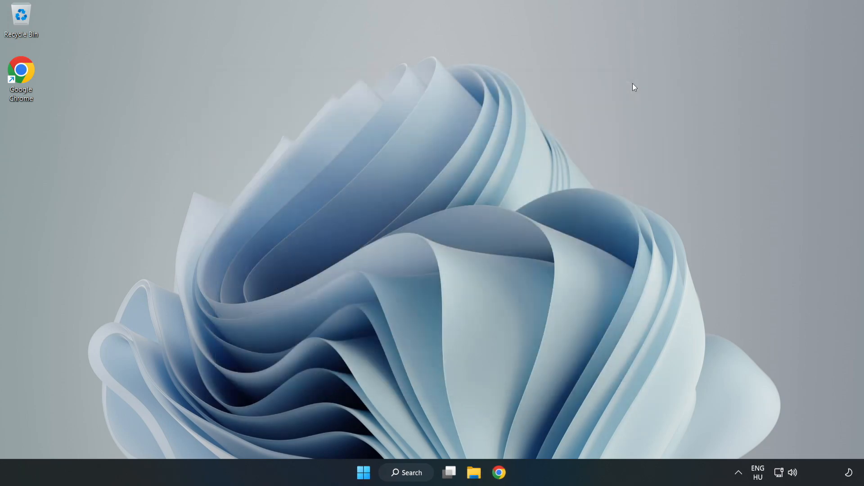
pyautogui.moveTo(430, 319)
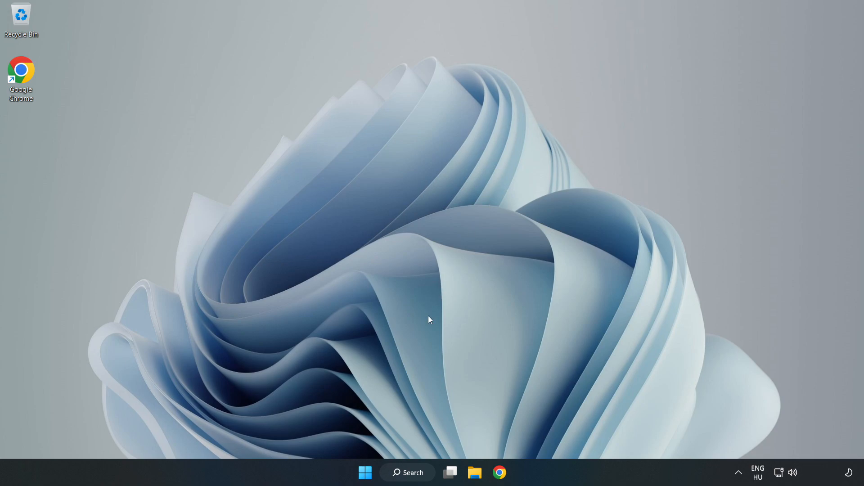
# Search Windows for 'game mode settings' and open the result
pyautogui.click(407, 473)
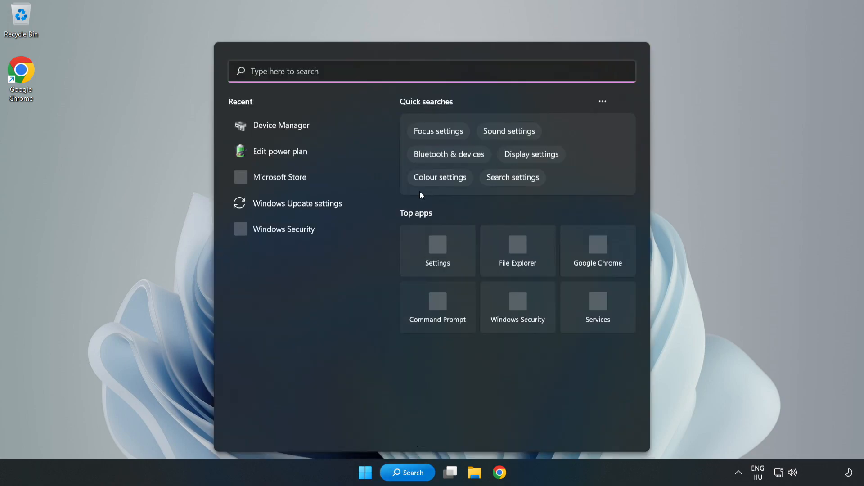
pyautogui.write('g')
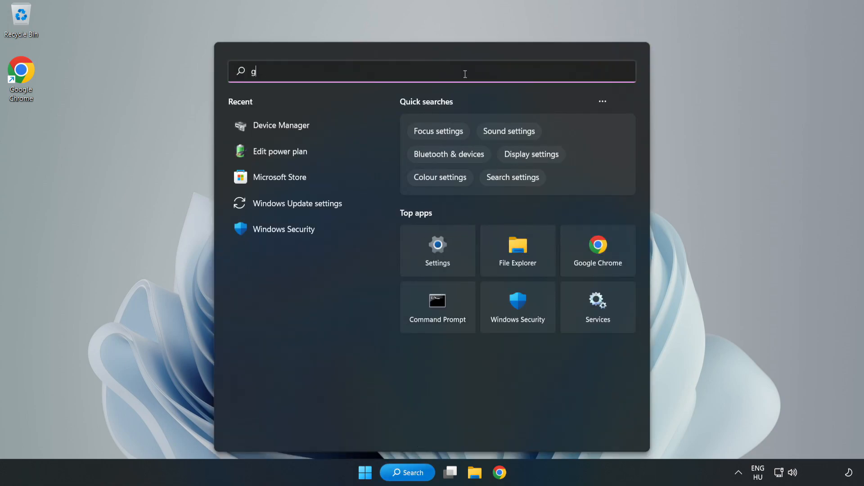
pyautogui.write('ame mode settings')
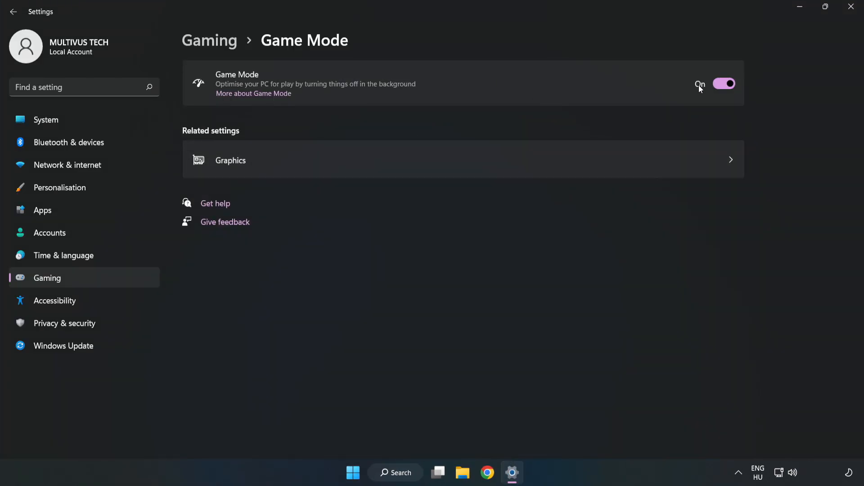
pyautogui.moveTo(706, 109)
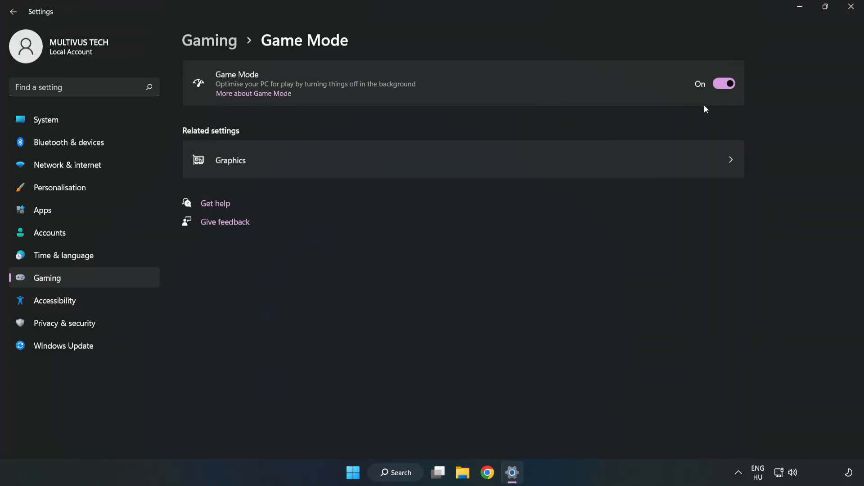
pyautogui.moveTo(726, 82)
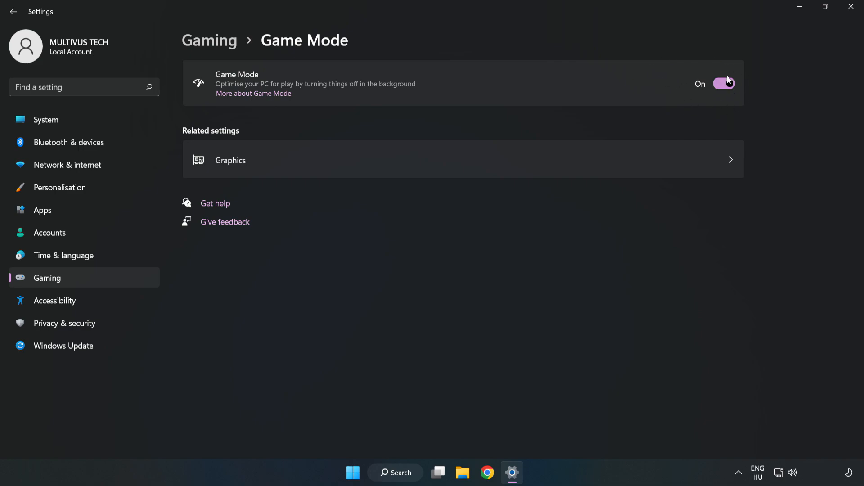
pyautogui.moveTo(221, 48)
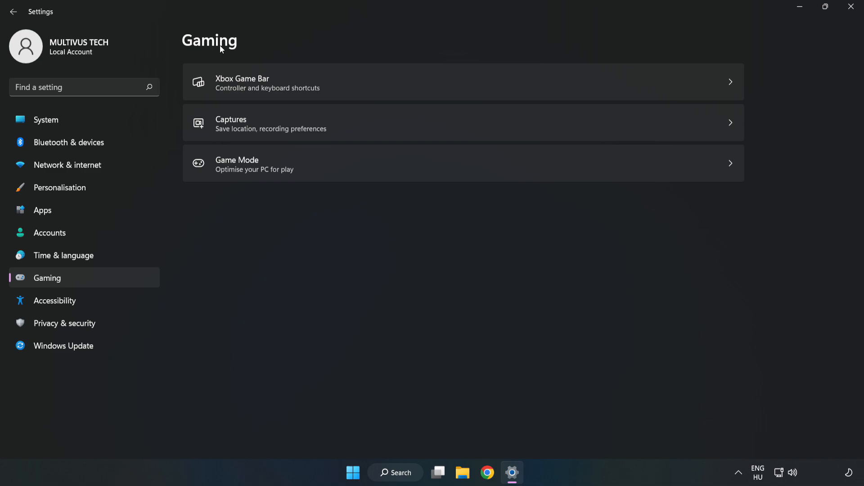
pyautogui.moveTo(334, 87)
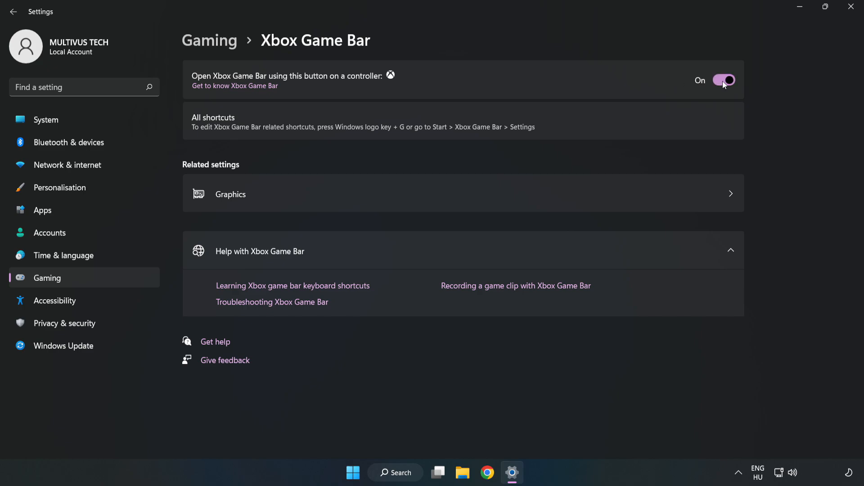
# Turn off the controller button opening Xbox Game Bar, then close Settings
pyautogui.click(724, 80)
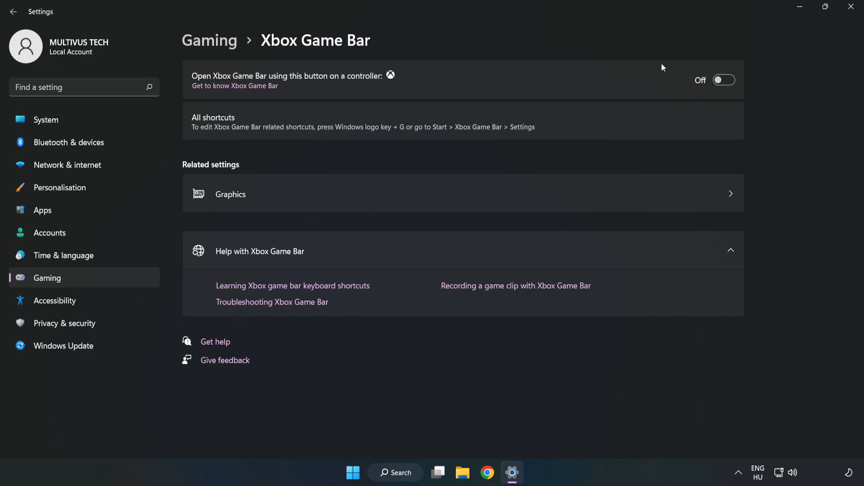
pyautogui.moveTo(668, 84)
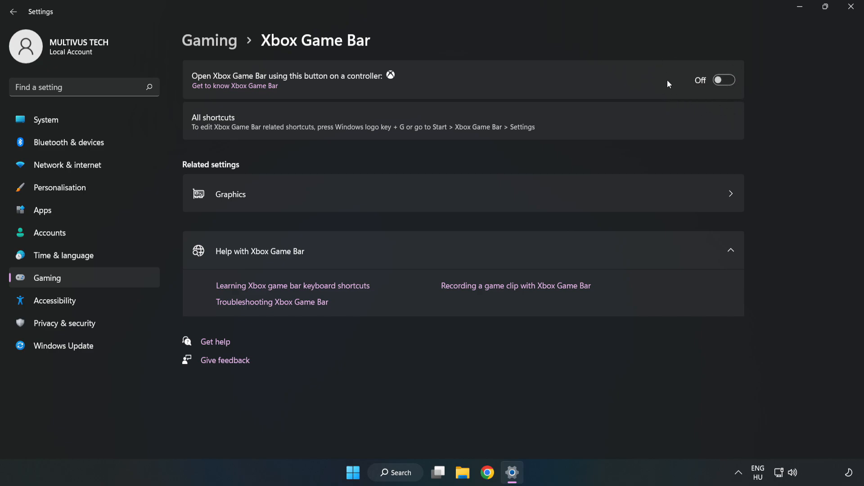
pyautogui.moveTo(852, 8)
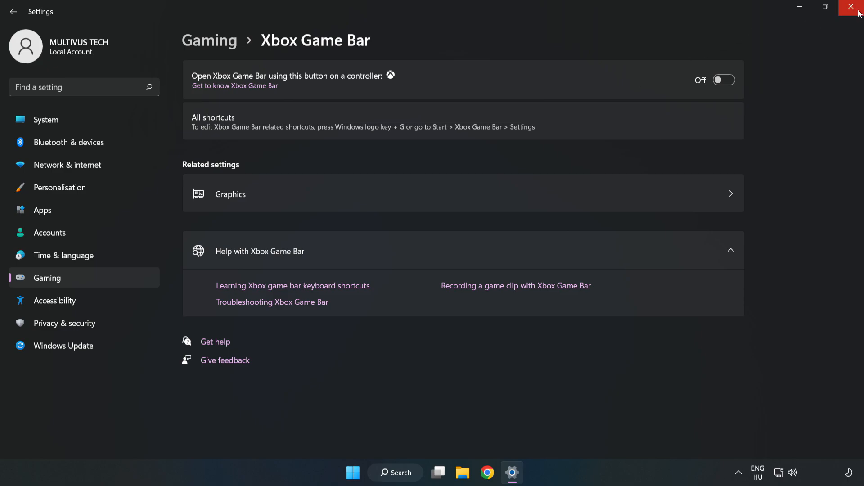
pyautogui.moveTo(852, 12)
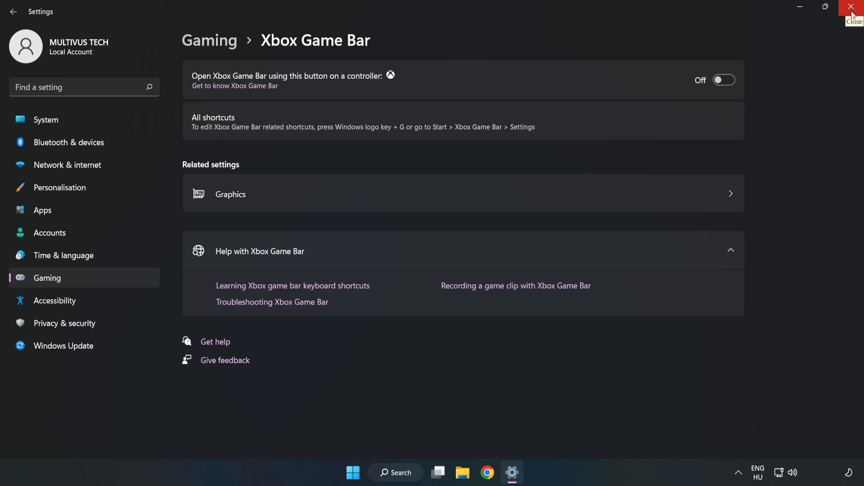
pyautogui.click(853, 7)
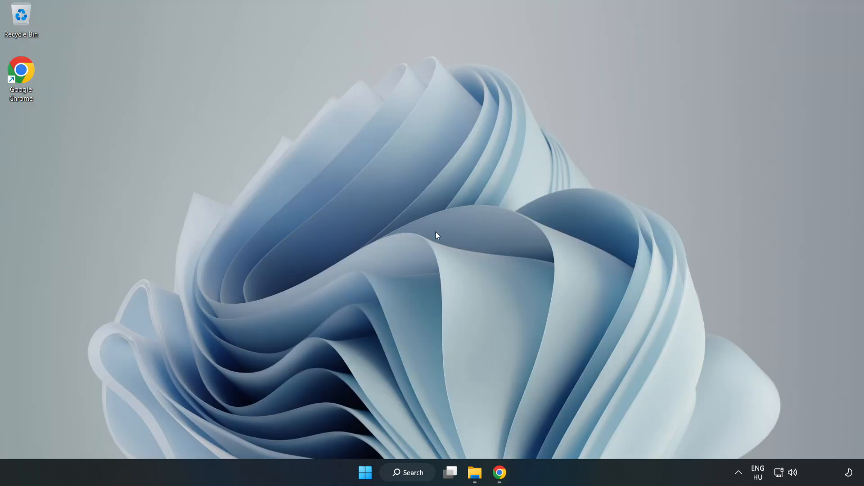
pyautogui.moveTo(365, 473)
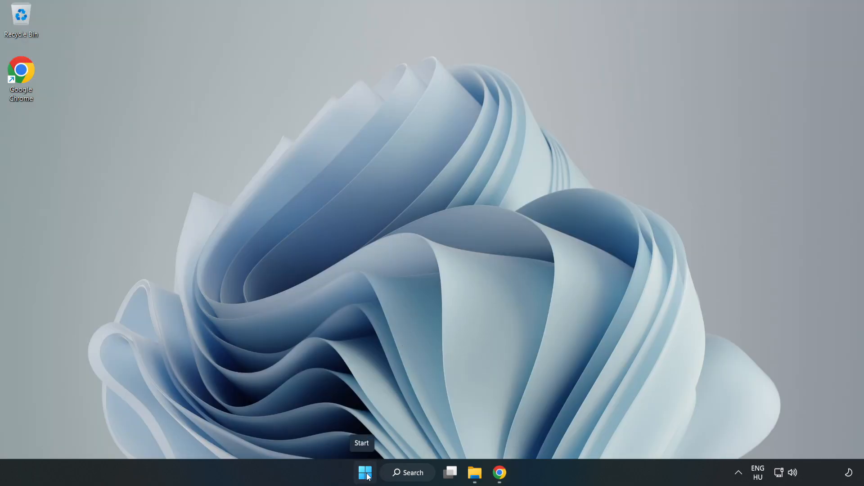
# Open Task Manager from the Start button's power-user menu
pyautogui.rightClick(365, 472)
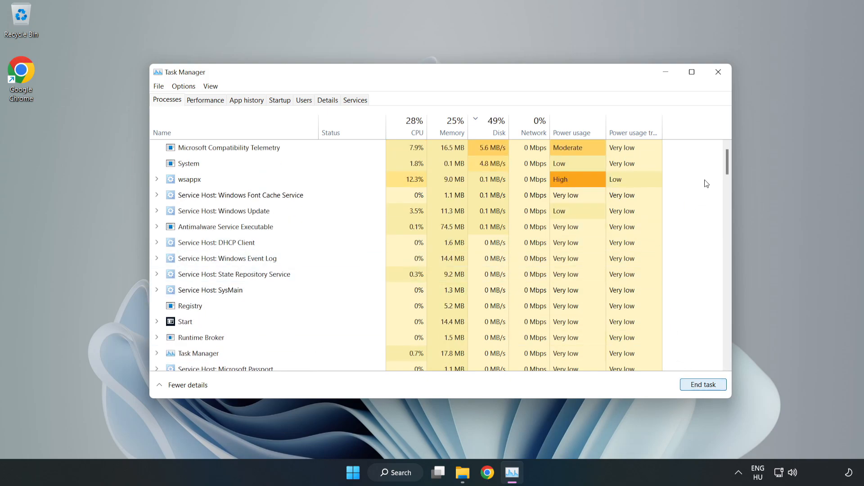
# Scroll the Processes list and switch to Task Manager's Startup apps list
pyautogui.scroll(-3)
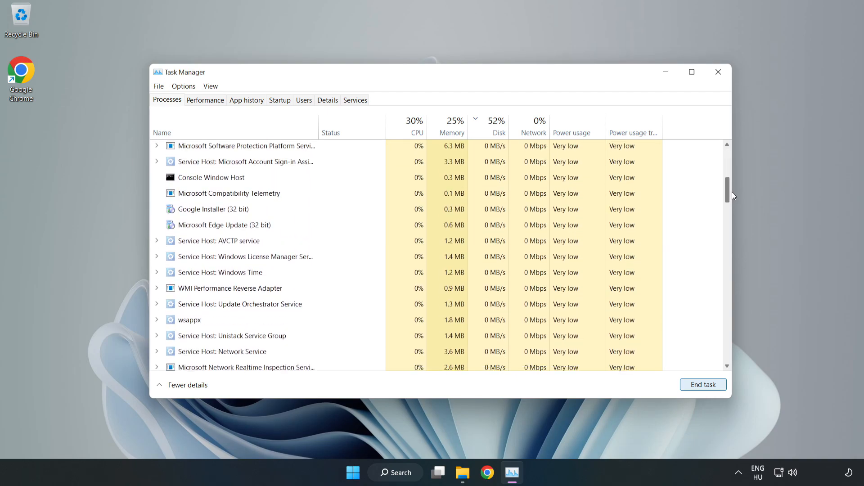
pyautogui.scroll(-3)
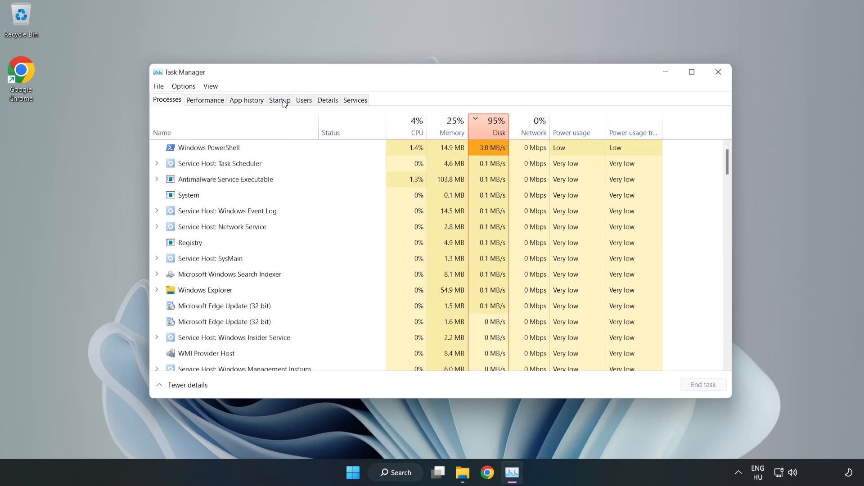
pyautogui.click(280, 100)
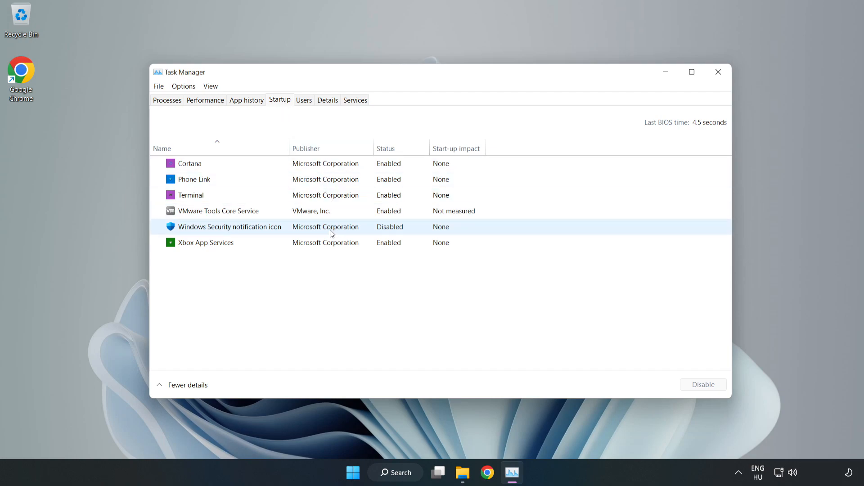
# Disable Cortana, Phone Link, Terminal and Xbox App Services at start-up
pyautogui.click(190, 163)
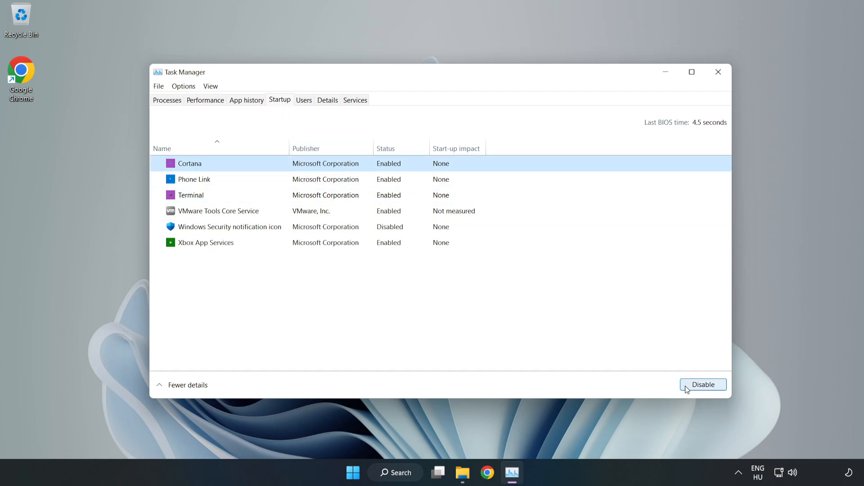
pyautogui.click(703, 384)
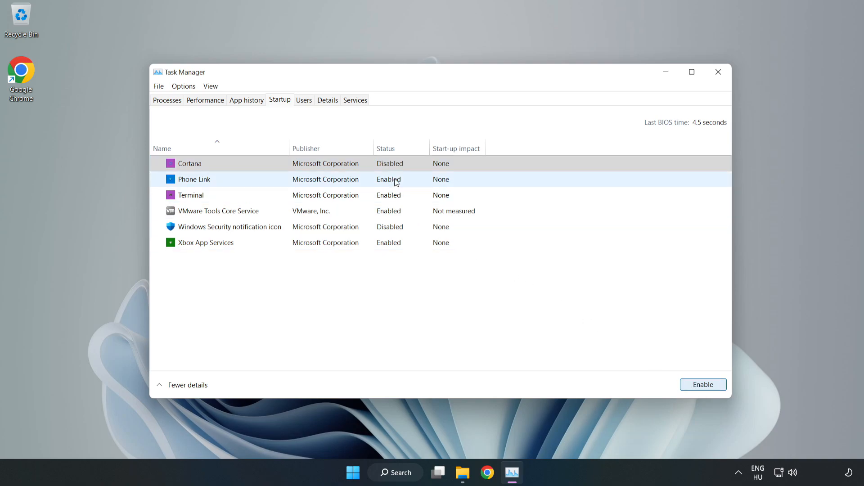
pyautogui.click(703, 384)
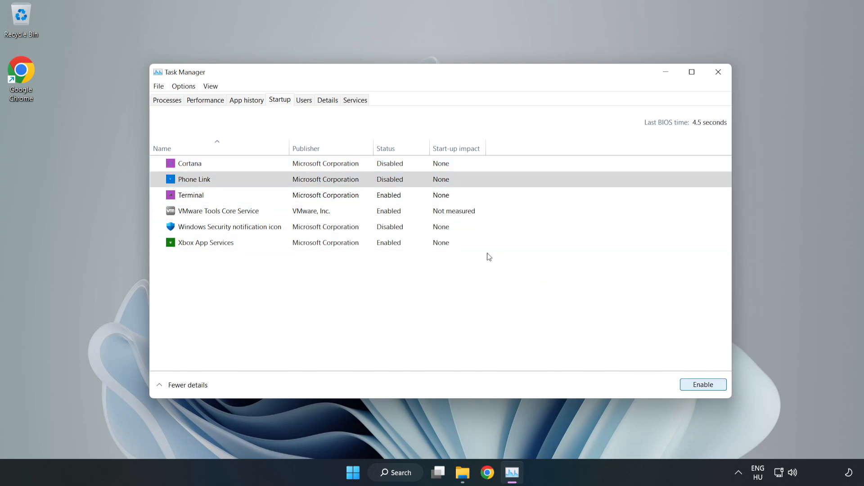
pyautogui.click(191, 194)
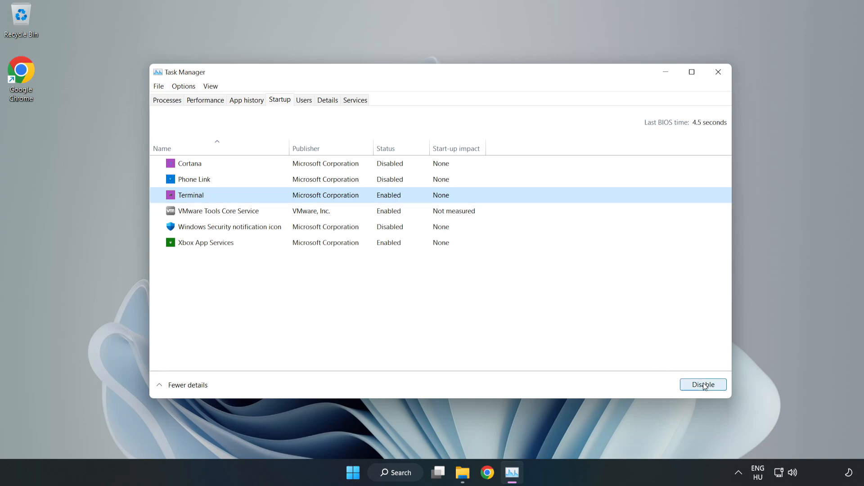
pyautogui.click(703, 384)
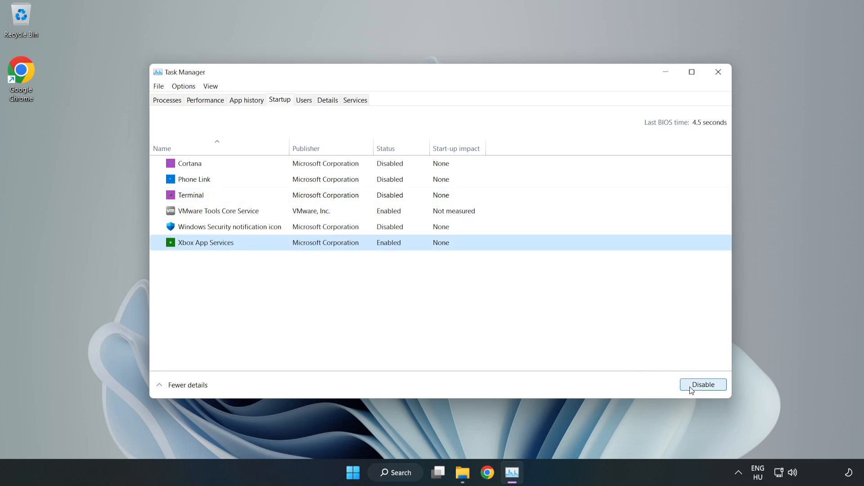
pyautogui.click(702, 384)
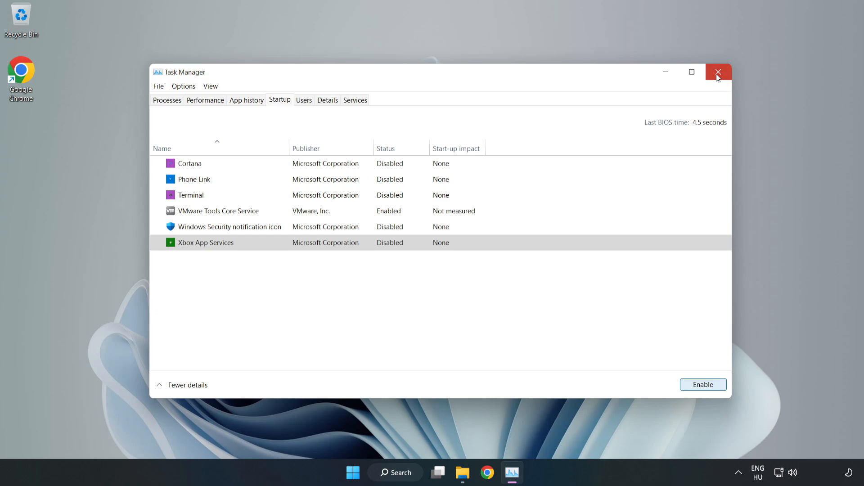
# Close Task Manager and run a Windows Update check, which reports up to date at 09:37
pyautogui.click(717, 72)
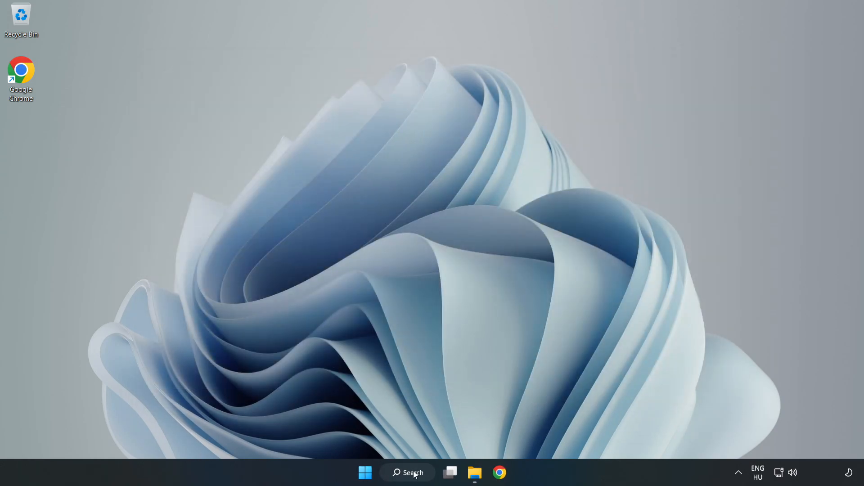
pyautogui.click(407, 473)
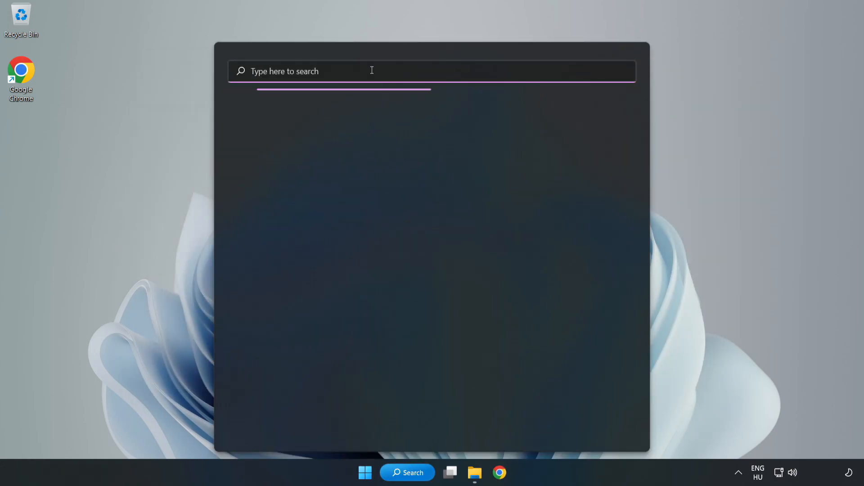
pyautogui.write('update')
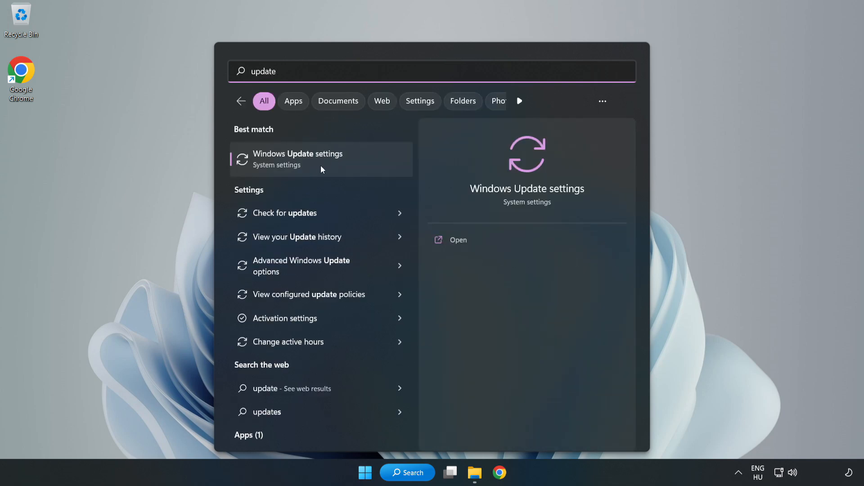
pyautogui.moveTo(353, 171)
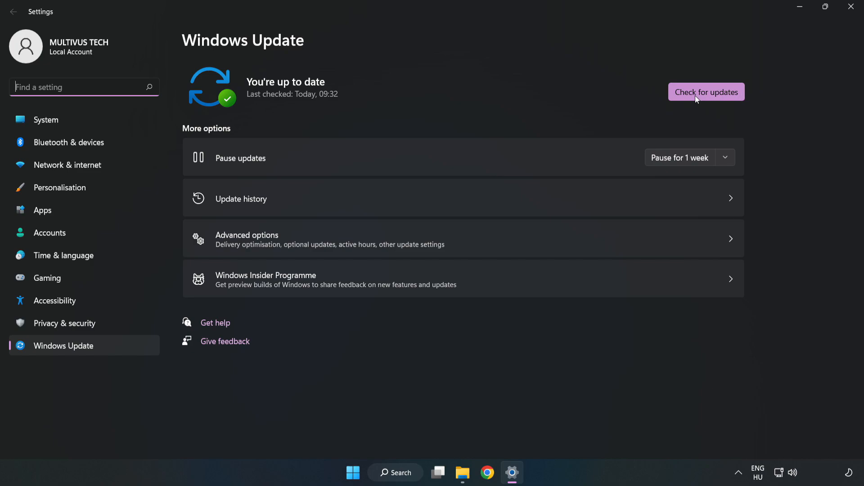
pyautogui.click(706, 92)
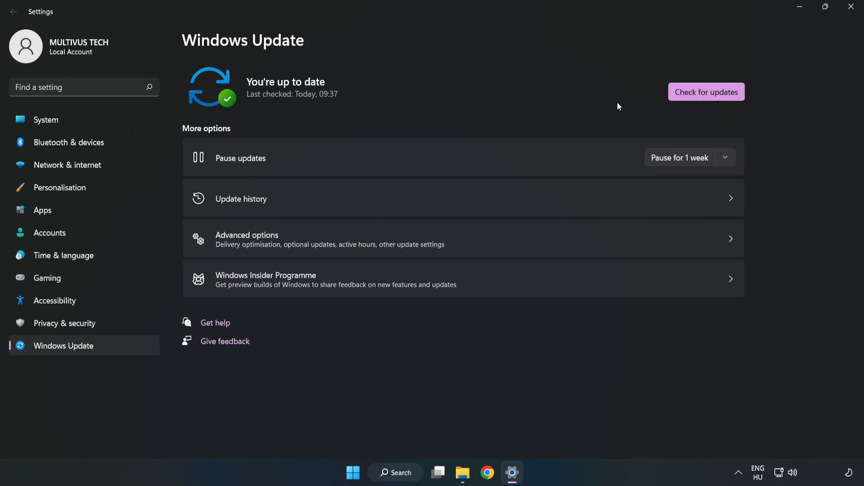
pyautogui.moveTo(853, 8)
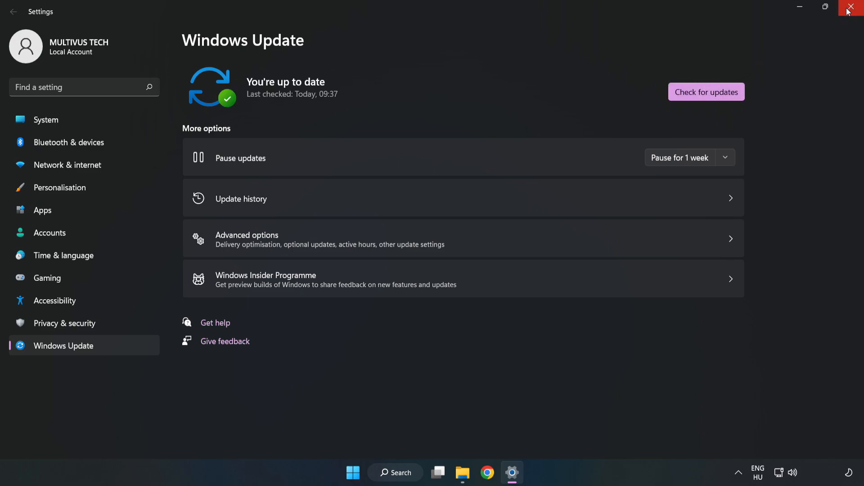
# Close Windows Update settings and search Windows for 'regedit' to find Registry Editor
pyautogui.click(856, 7)
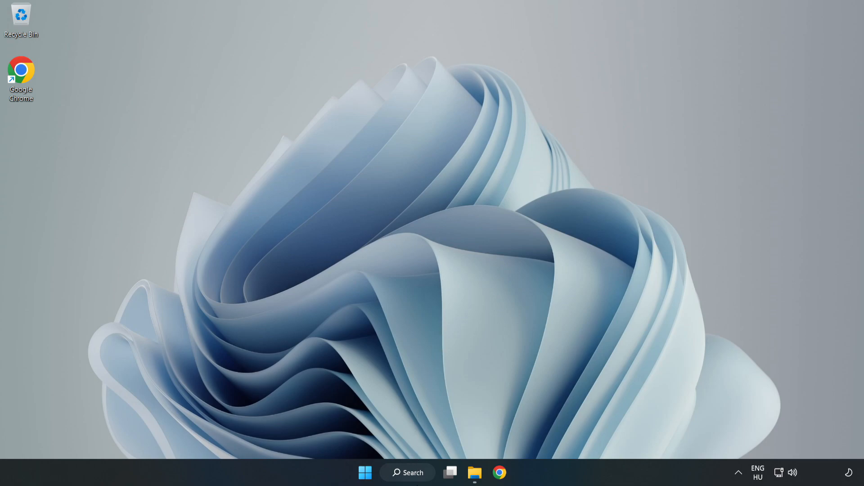
pyautogui.click(408, 472)
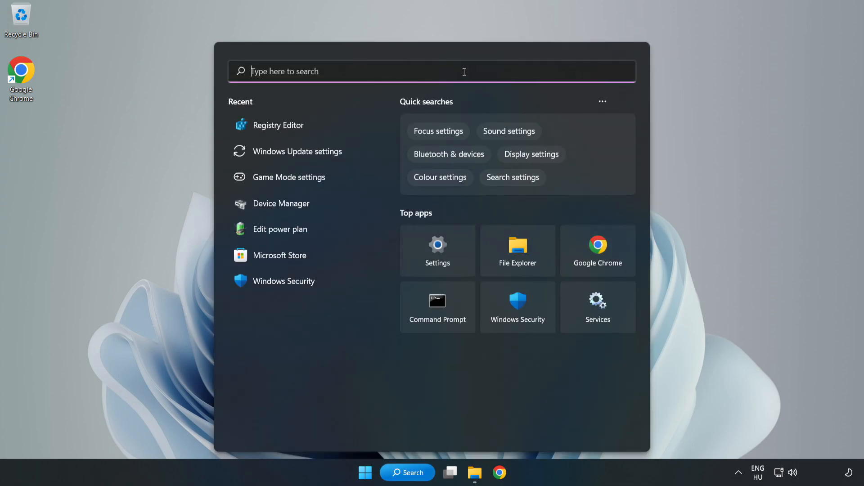
pyautogui.write('regedit')
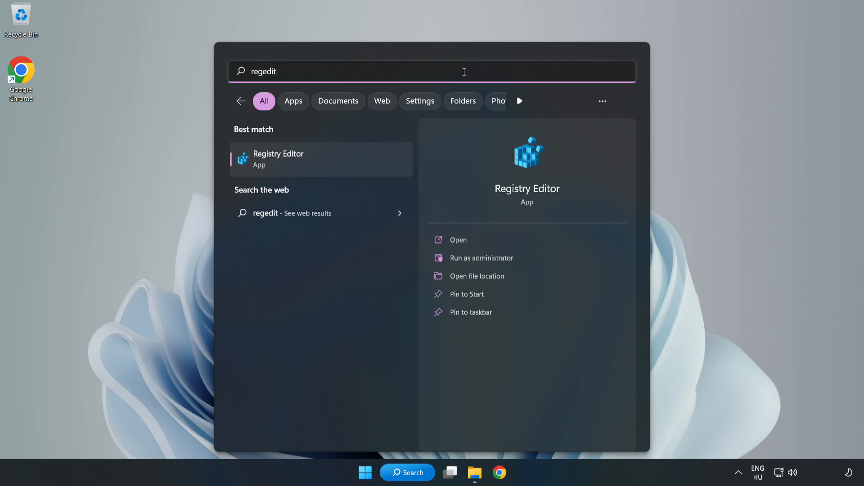
pyautogui.moveTo(286, 165)
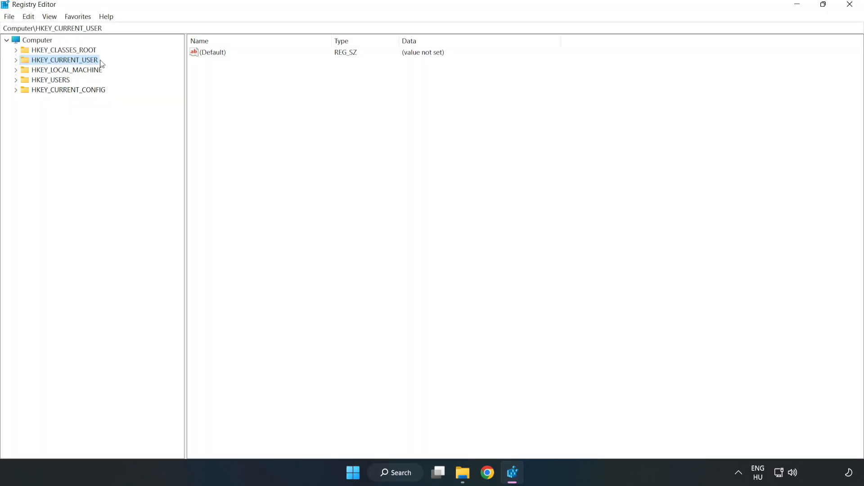
pyautogui.moveTo(17, 63)
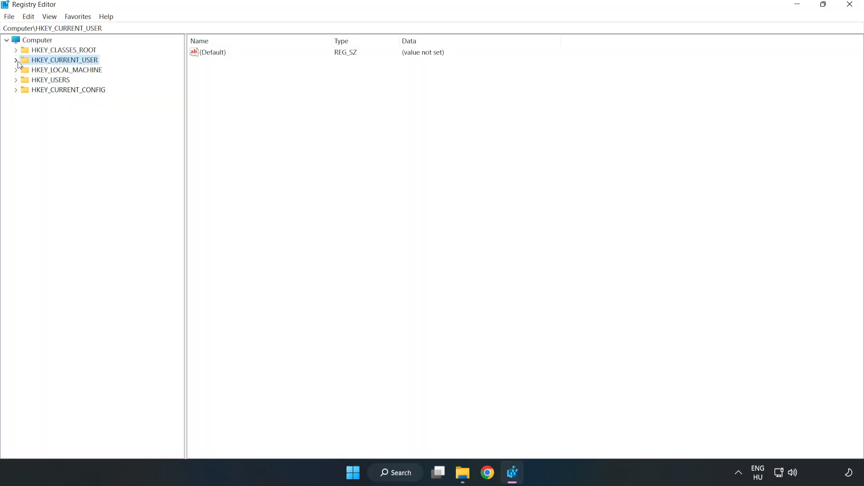
# Browse to HKEY_CURRENT_USER\System\GameConfigStore and bring up GameDVR_Enabled's context menu
pyautogui.click(16, 59)
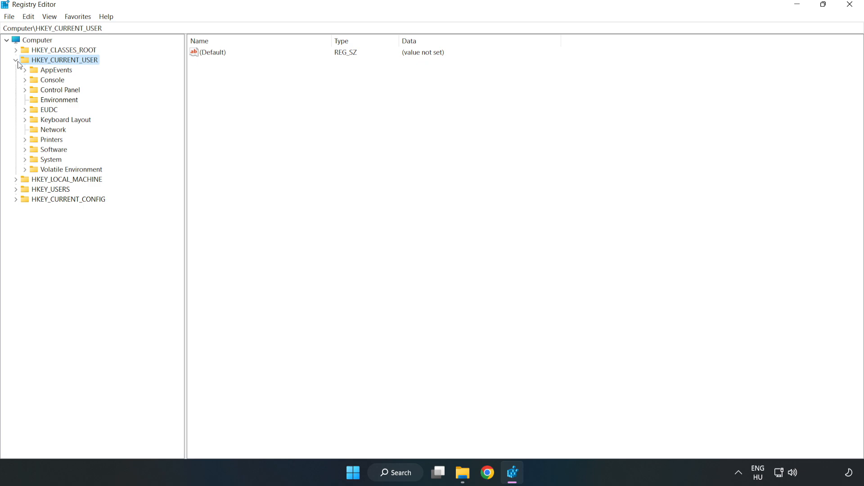
pyautogui.moveTo(26, 163)
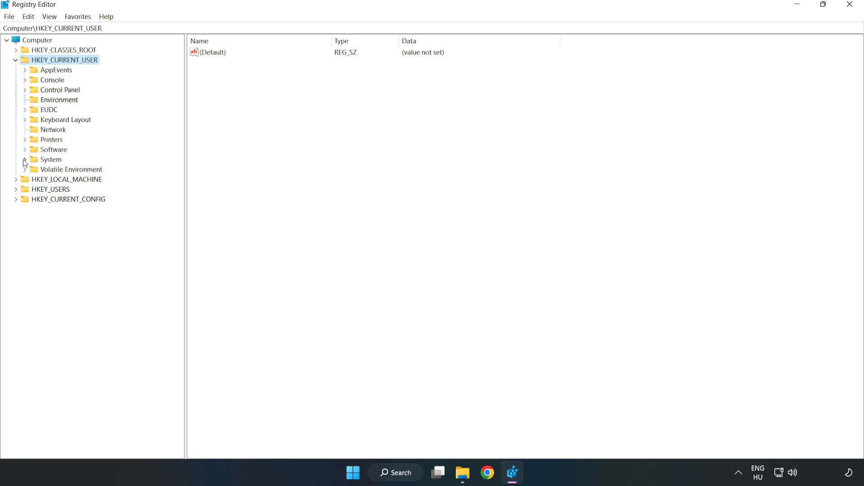
pyautogui.click(25, 162)
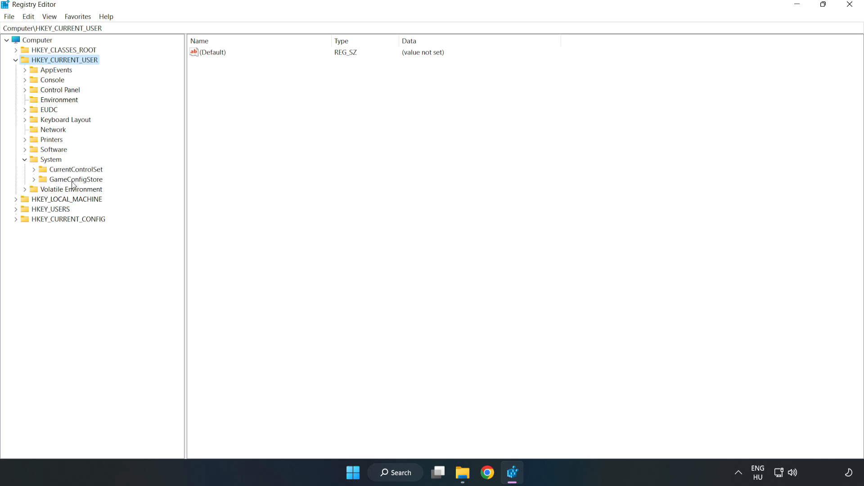
pyautogui.click(76, 179)
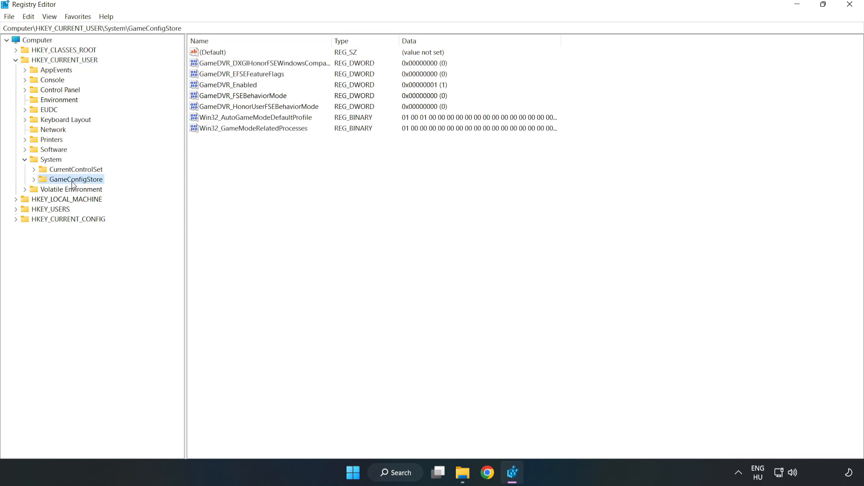
pyautogui.moveTo(219, 91)
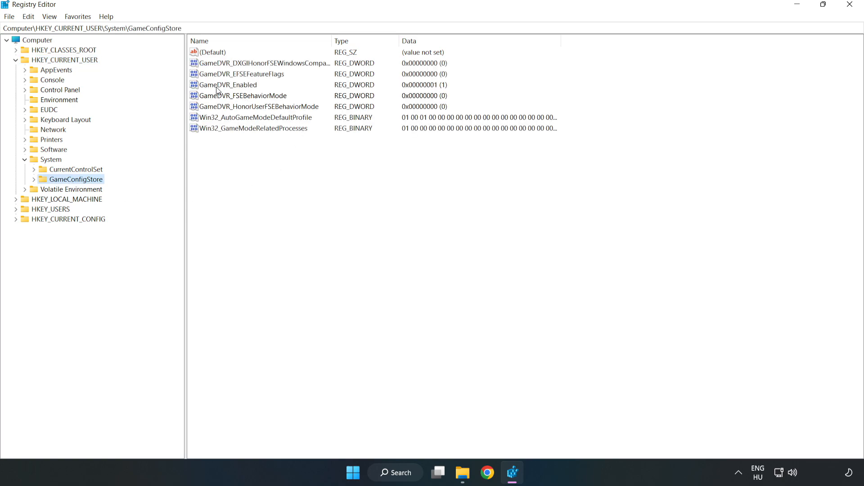
pyautogui.click(226, 85)
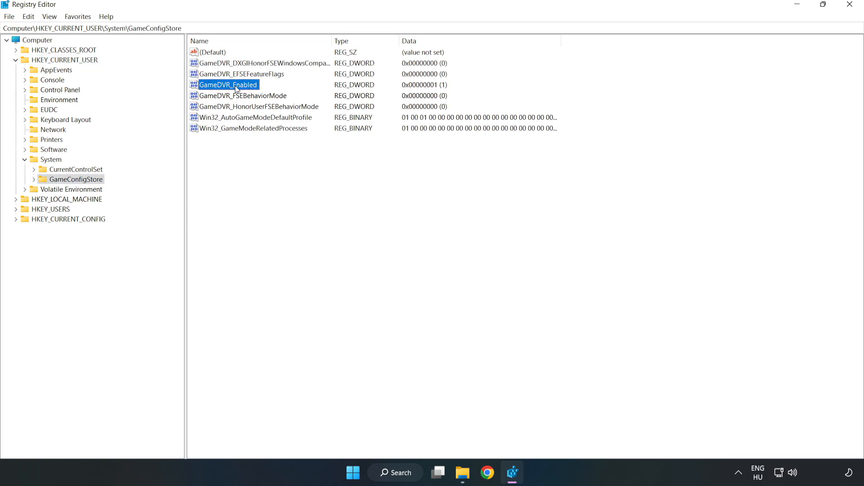
pyautogui.rightClick(228, 84)
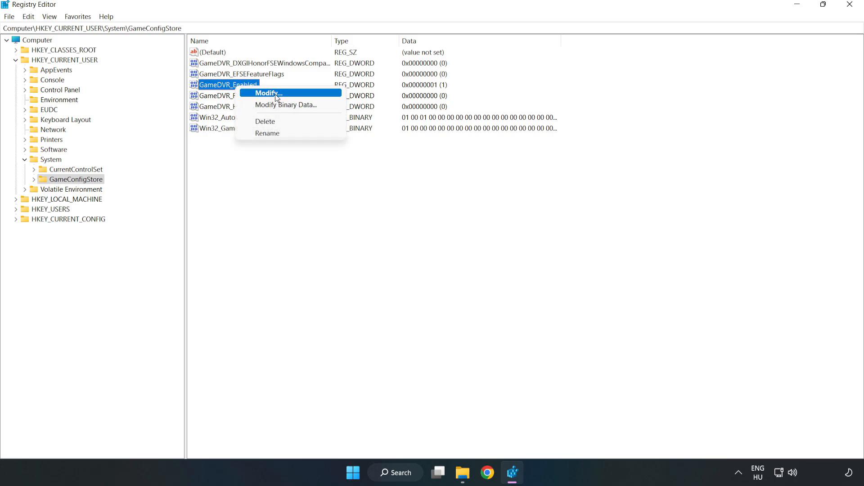
# Change GameDVR_Enabled's value data from 1 to 0
pyautogui.click(266, 93)
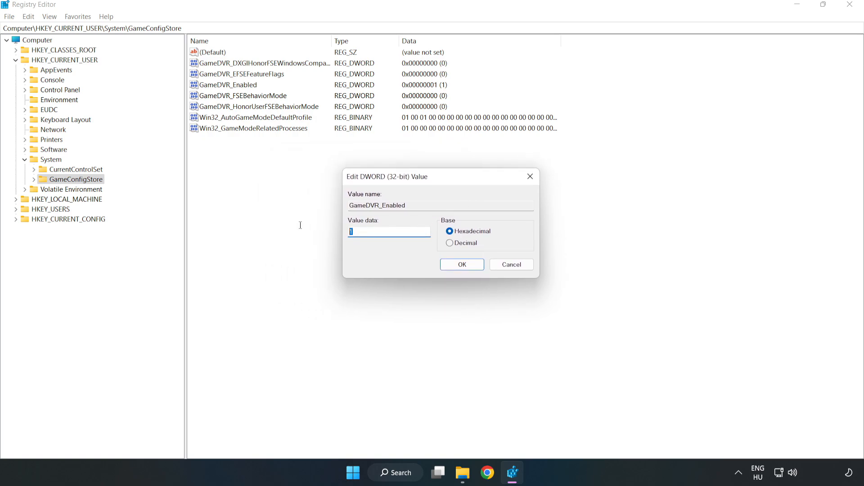
pyautogui.write('0')
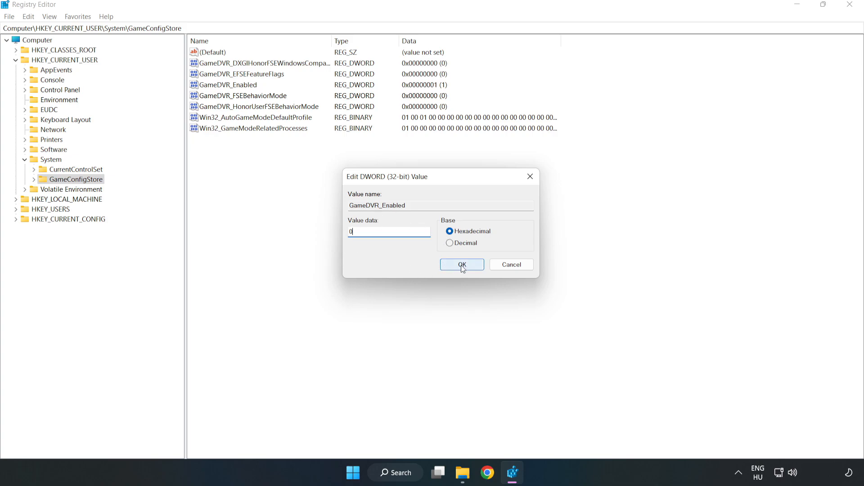
pyautogui.click(461, 265)
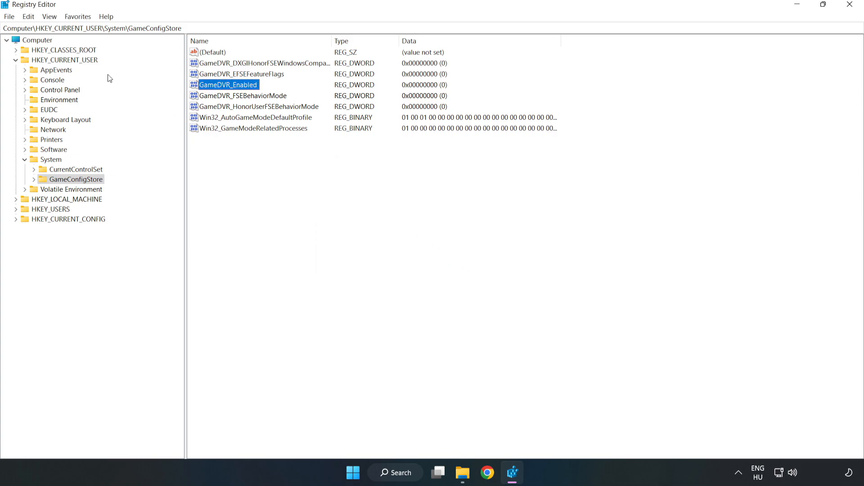
# Collapse HKEY_CURRENT_USER and expand HKEY_LOCAL_MACHINE\SOFTWARE\Microsoft down to PolicyManager
pyautogui.click(16, 59)
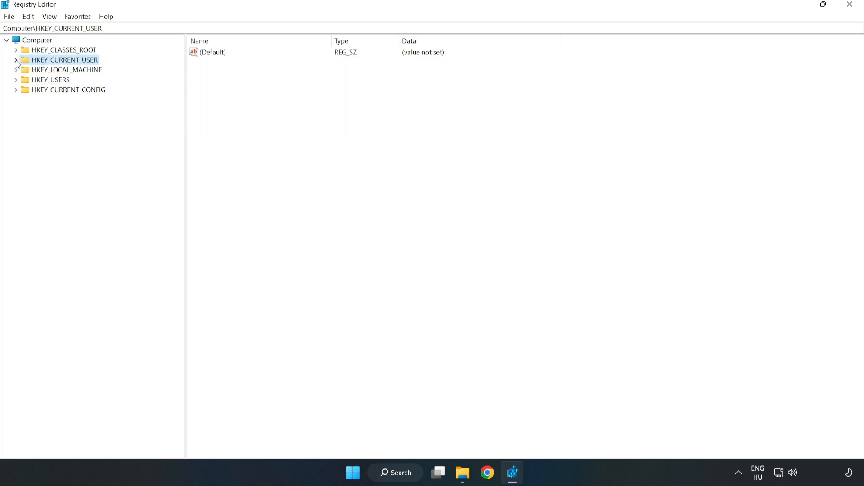
pyautogui.moveTo(28, 73)
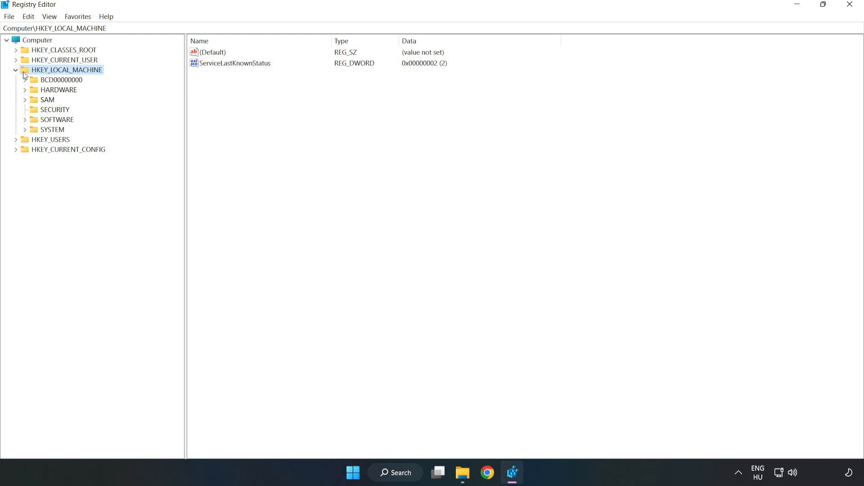
pyautogui.moveTo(32, 123)
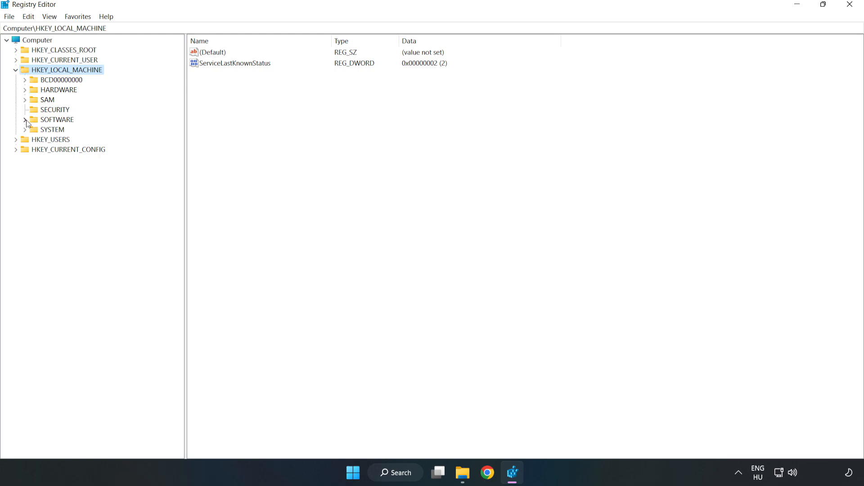
pyautogui.click(25, 119)
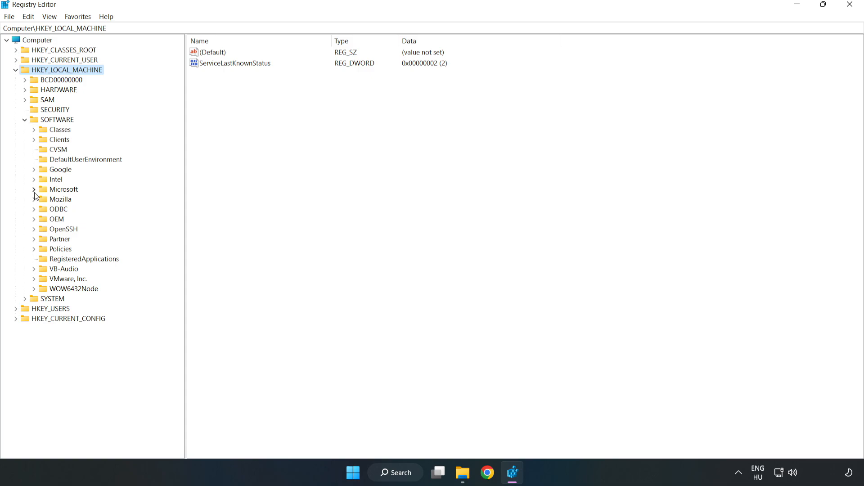
pyautogui.click(34, 189)
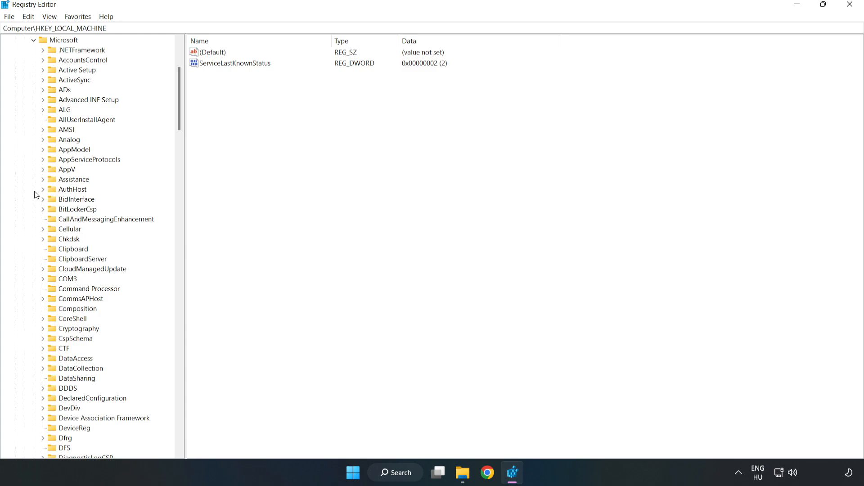
pyautogui.moveTo(128, 148)
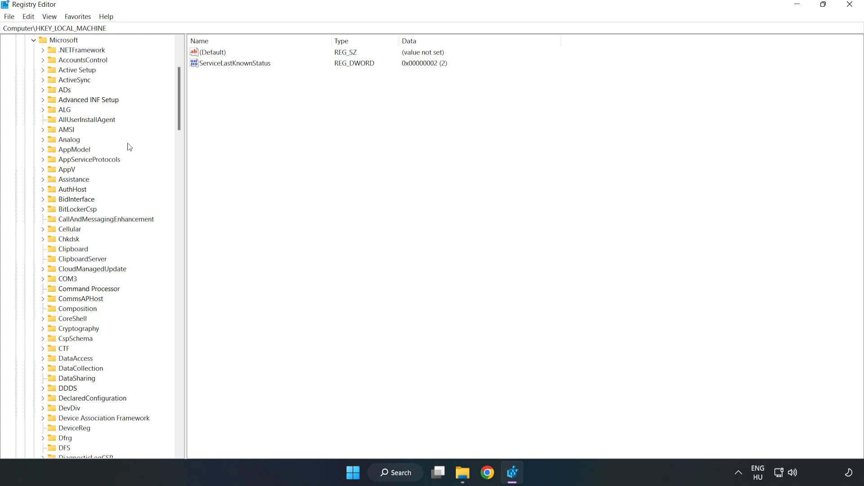
pyautogui.scroll(-3)
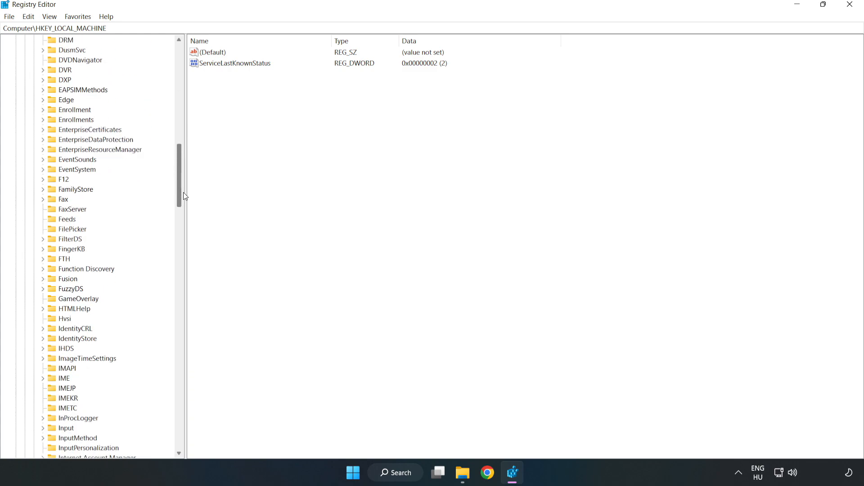
pyautogui.scroll(-3)
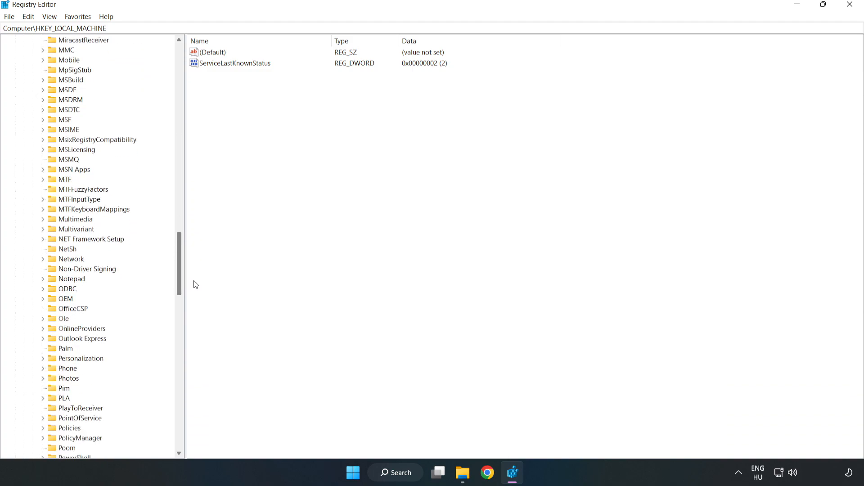
pyautogui.scroll(-3)
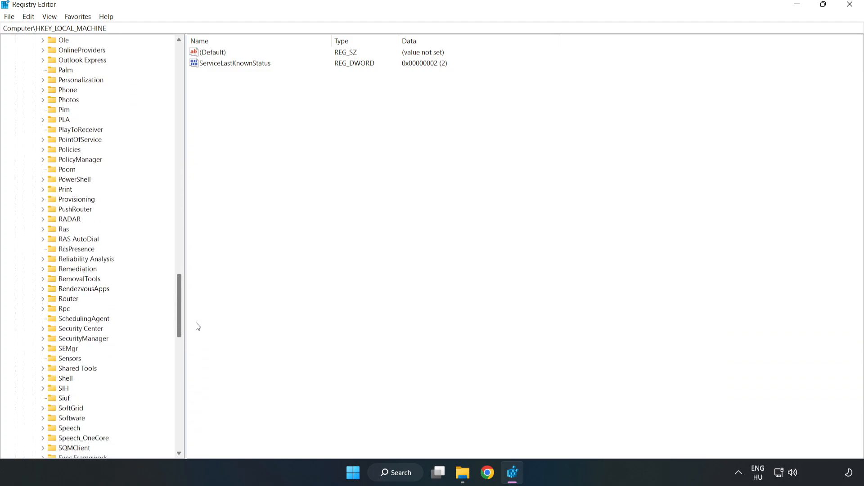
pyautogui.scroll(3)
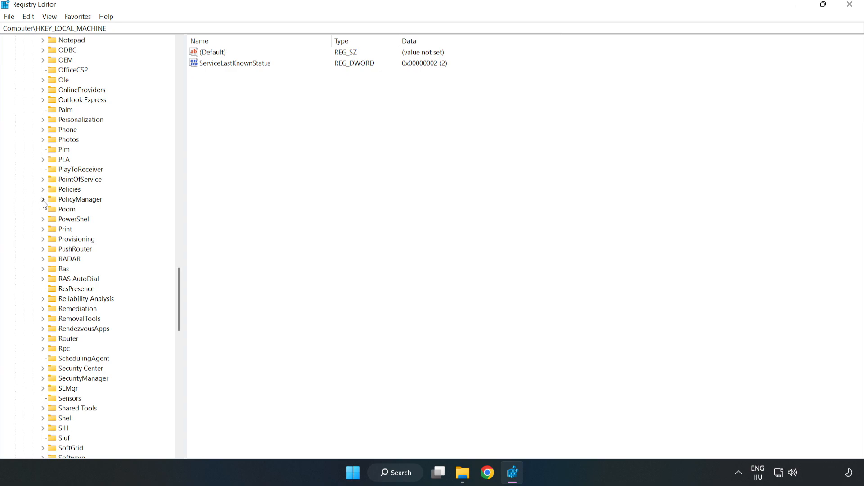
# Expand PolicyManager\default and scroll through its ADMX_ policy subkeys past Defender
pyautogui.click(43, 199)
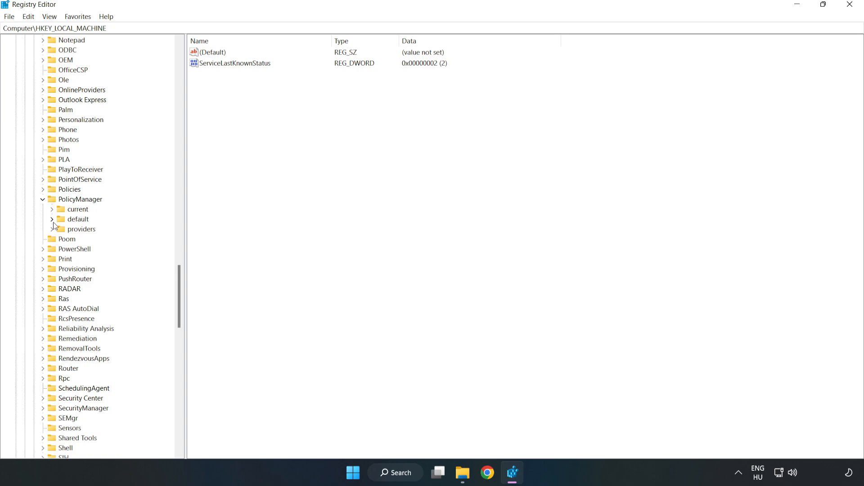
pyautogui.moveTo(74, 221)
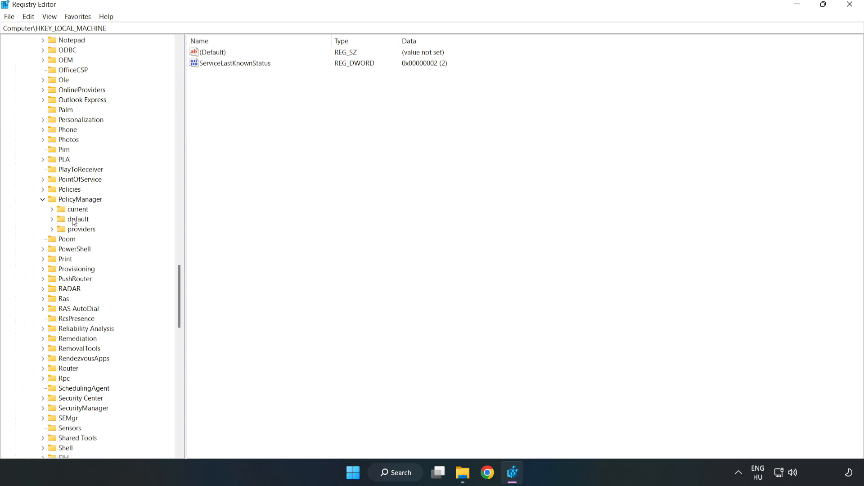
pyautogui.click(51, 219)
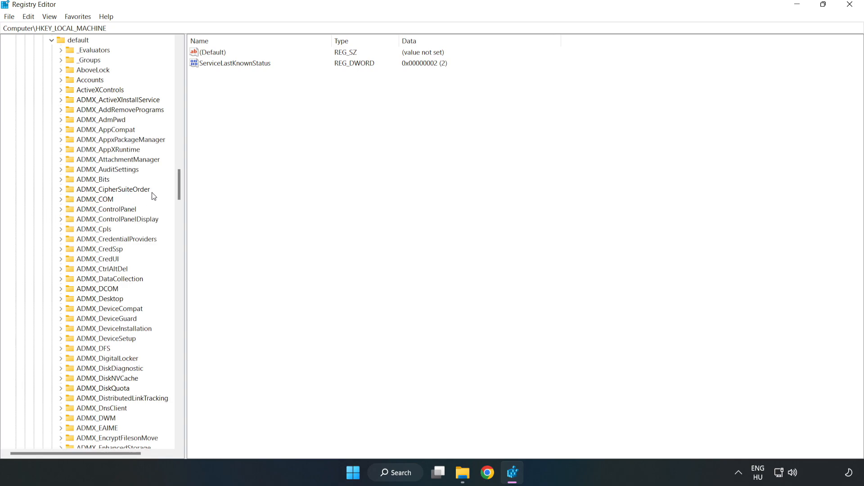
pyautogui.scroll(-3)
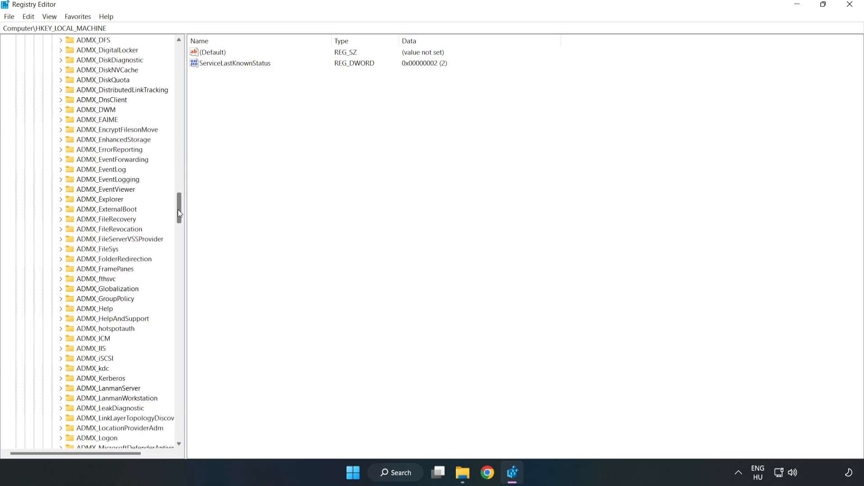
pyautogui.scroll(-3)
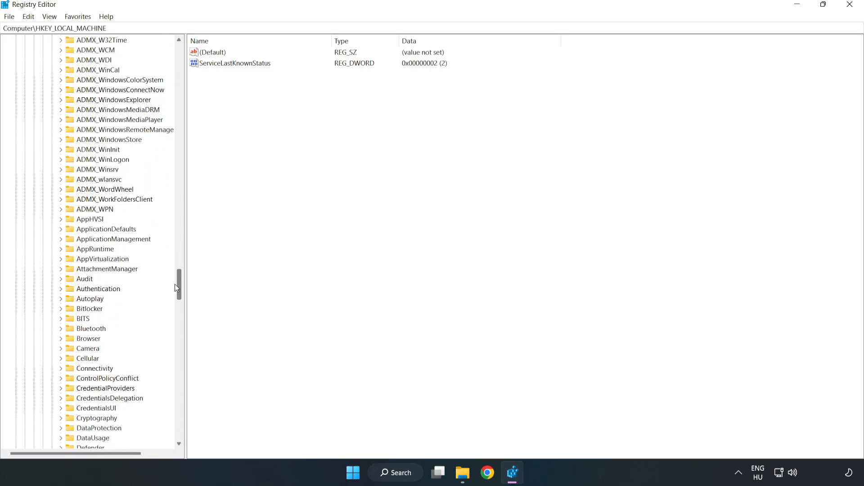
pyautogui.scroll(-3)
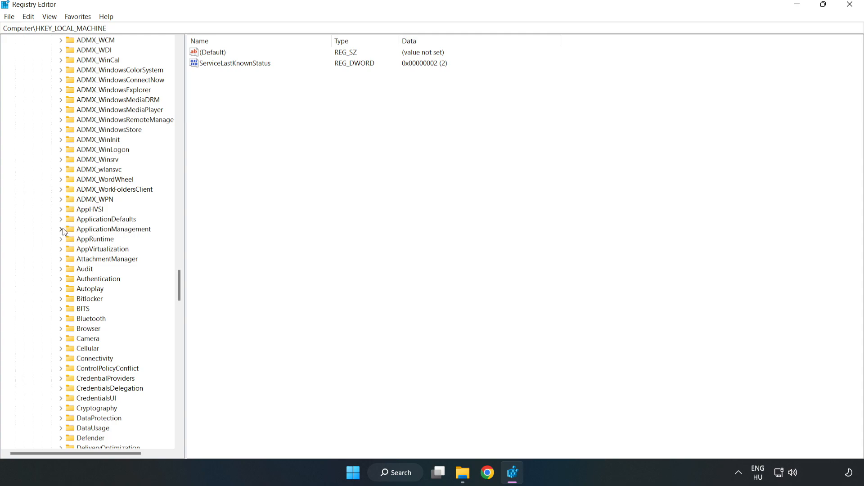
# Expand ApplicationManagement, open the AllowGameDVR key and select its value entry
pyautogui.click(62, 229)
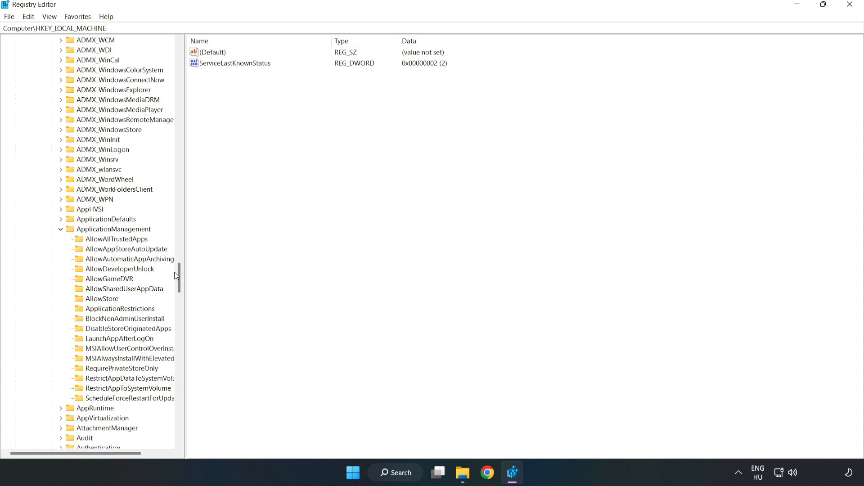
pyautogui.moveTo(95, 282)
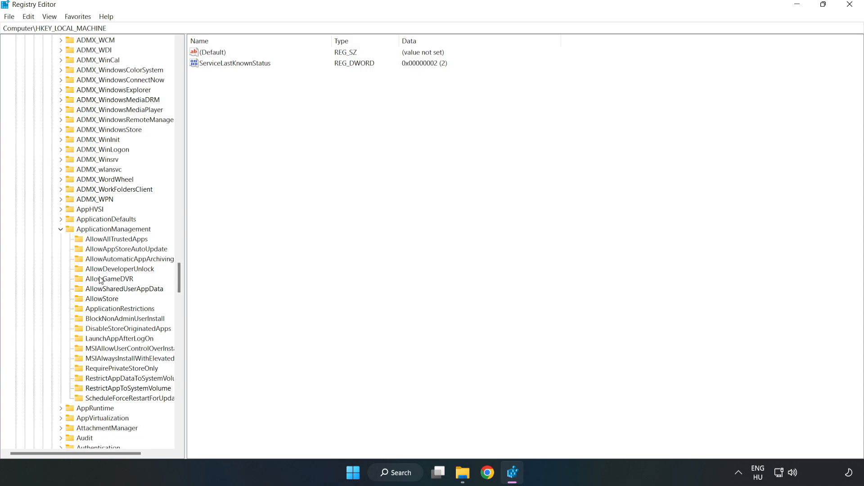
pyautogui.click(109, 278)
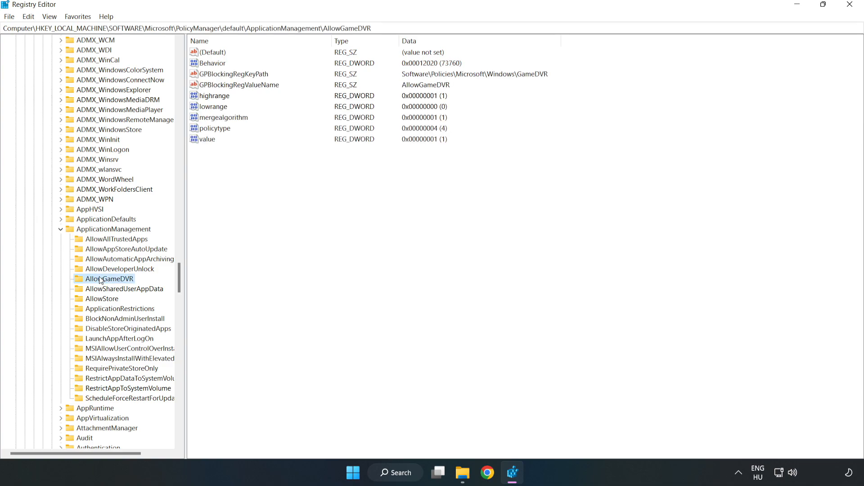
pyautogui.moveTo(215, 169)
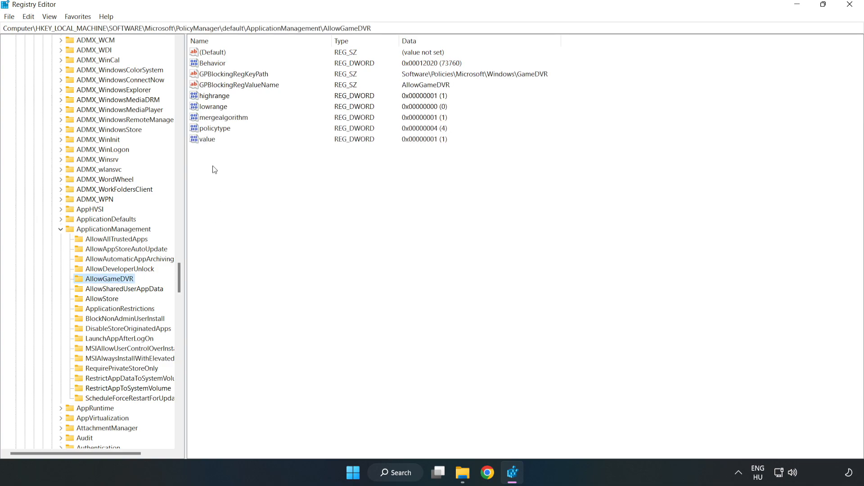
pyautogui.click(208, 139)
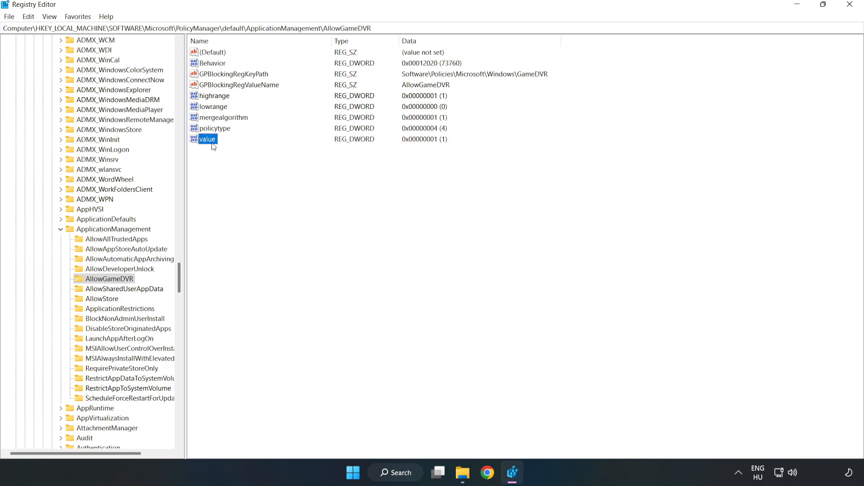
# Modify the AllowGameDVR value entry's data to 0
pyautogui.rightClick(207, 140)
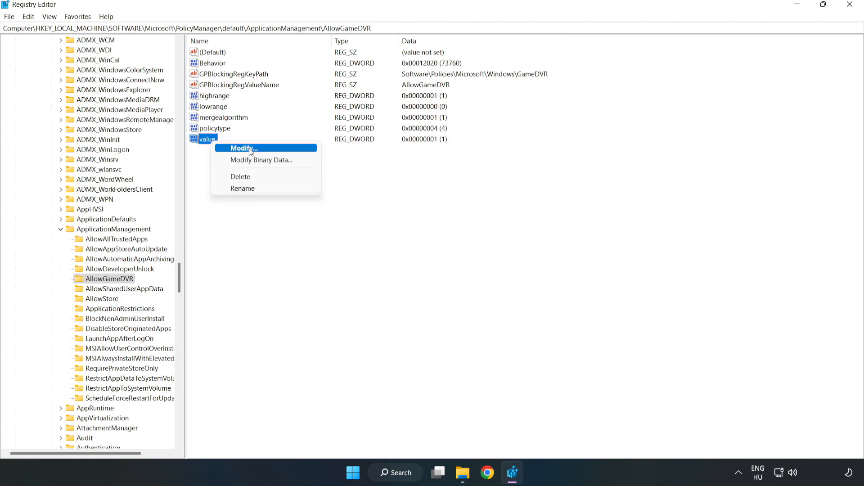
pyautogui.click(242, 148)
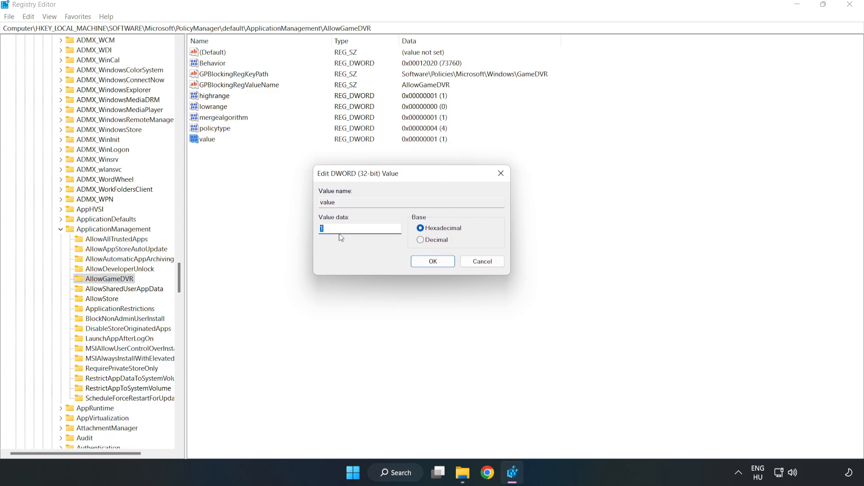
pyautogui.write('0')
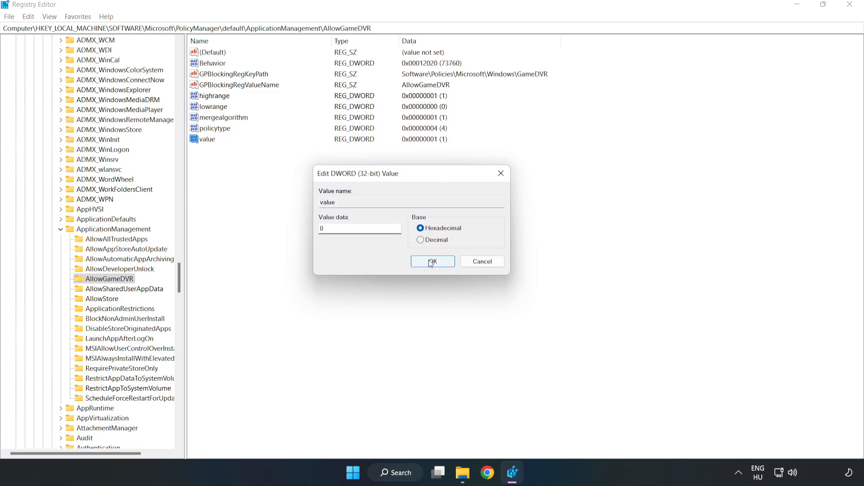
pyautogui.click(433, 261)
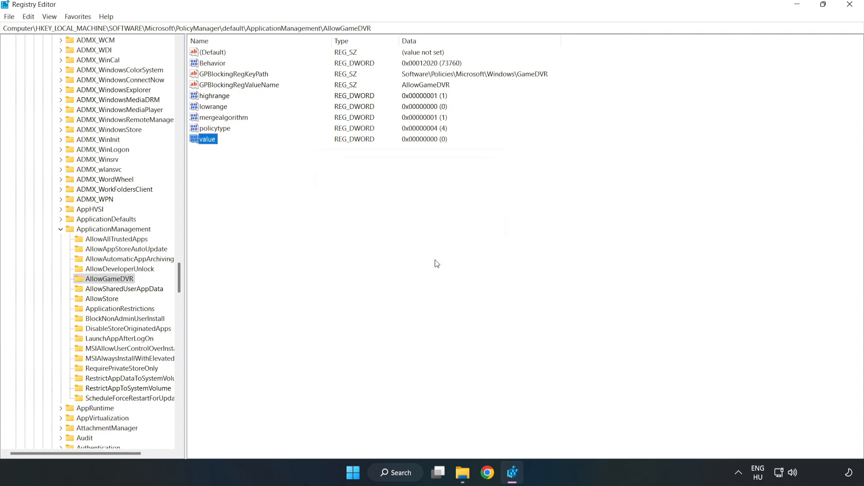
pyautogui.moveTo(851, 13)
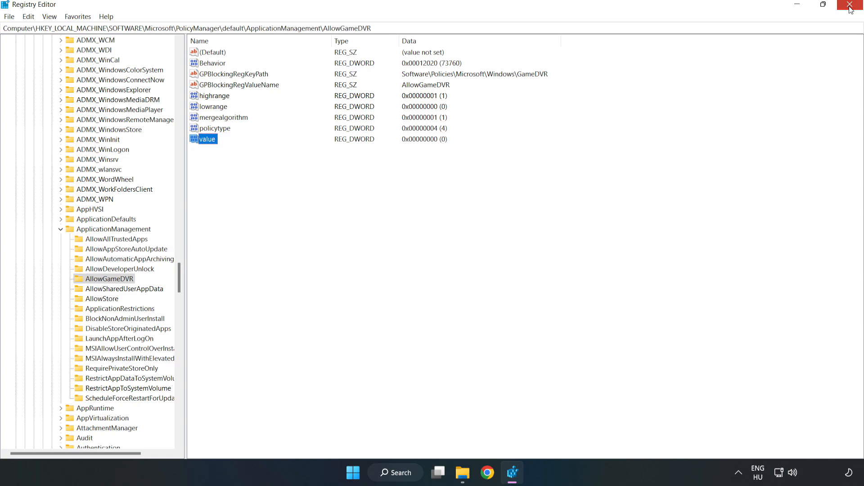
# Return to Chrome and download dxwebsetup.exe from the DirectX End-User Runtime page
pyautogui.click(850, 5)
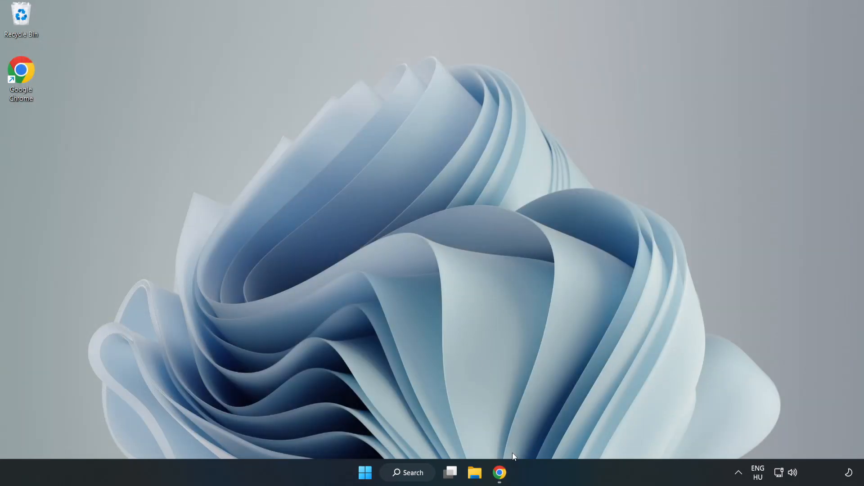
pyautogui.moveTo(498, 472)
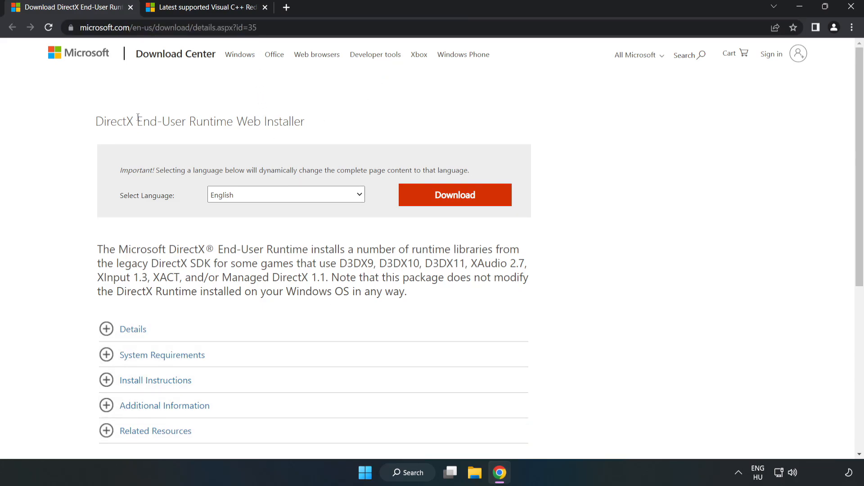
pyautogui.moveTo(461, 206)
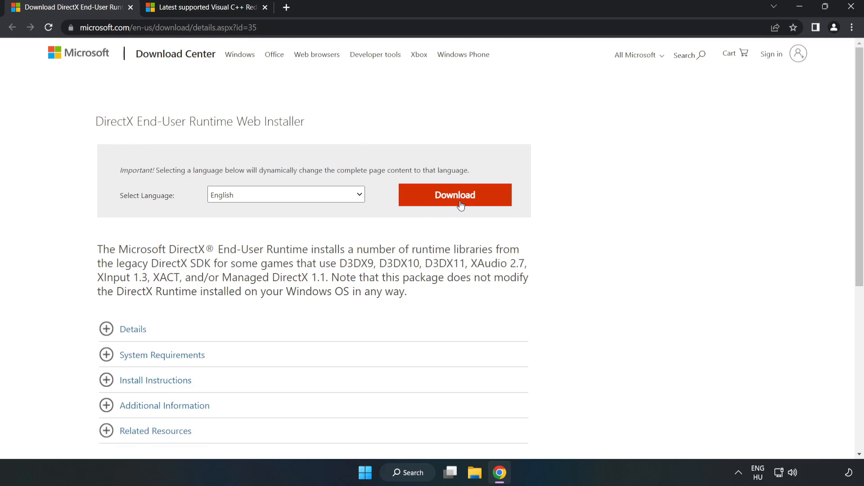
pyautogui.click(454, 194)
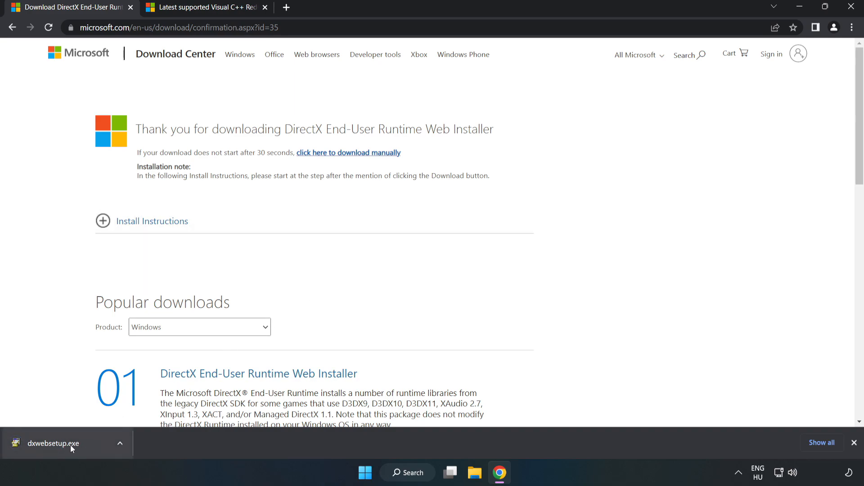
# Run dxwebsetup.exe, accept the license, skip the Bing Bar and finish setup
pyautogui.click(52, 444)
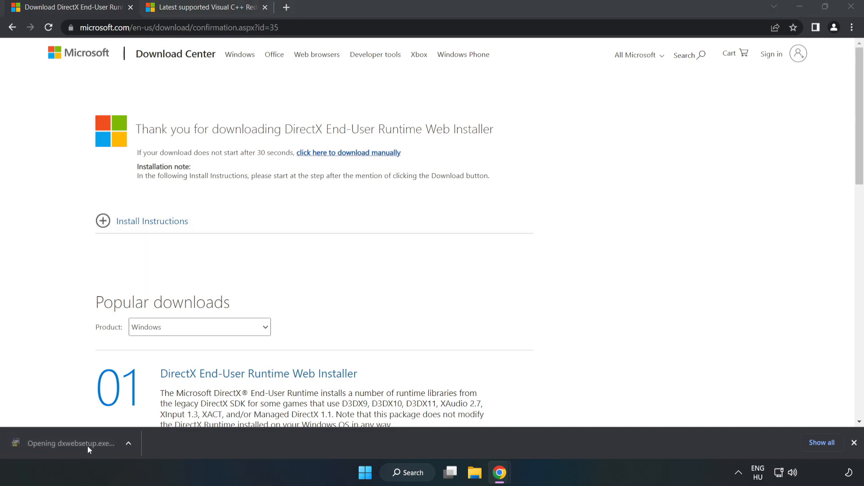
pyautogui.moveTo(91, 447)
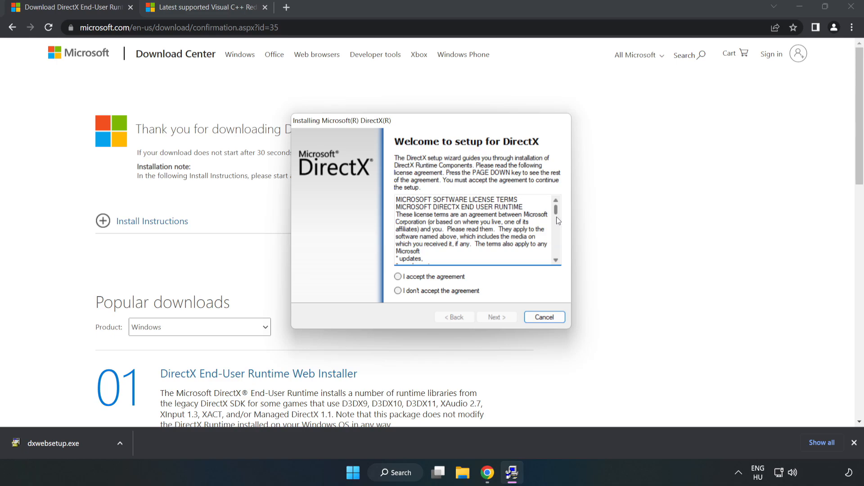
pyautogui.click(398, 277)
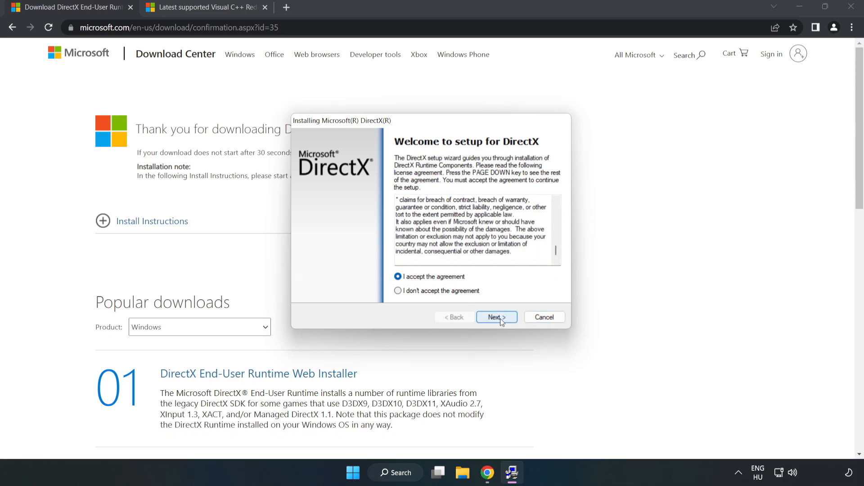
pyautogui.click(496, 317)
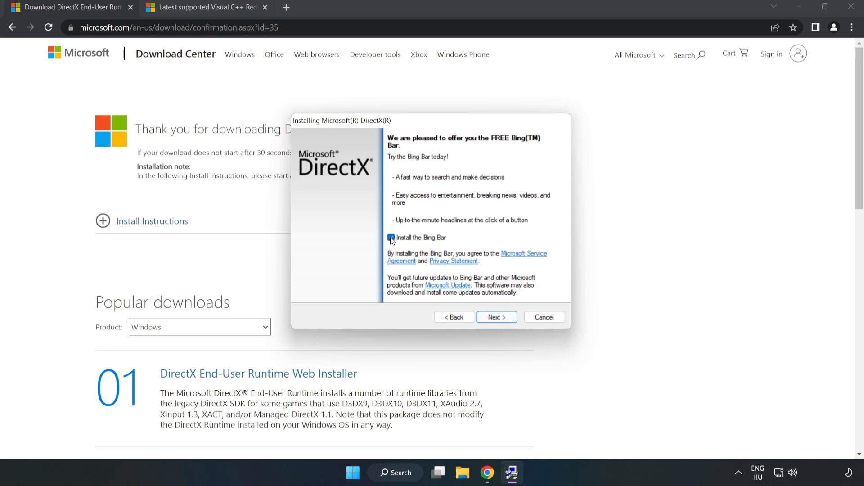
pyautogui.click(391, 238)
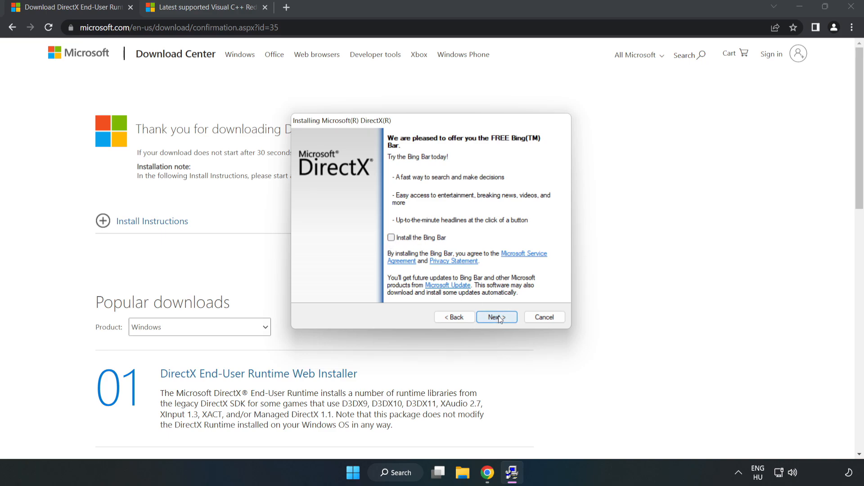
pyautogui.click(495, 317)
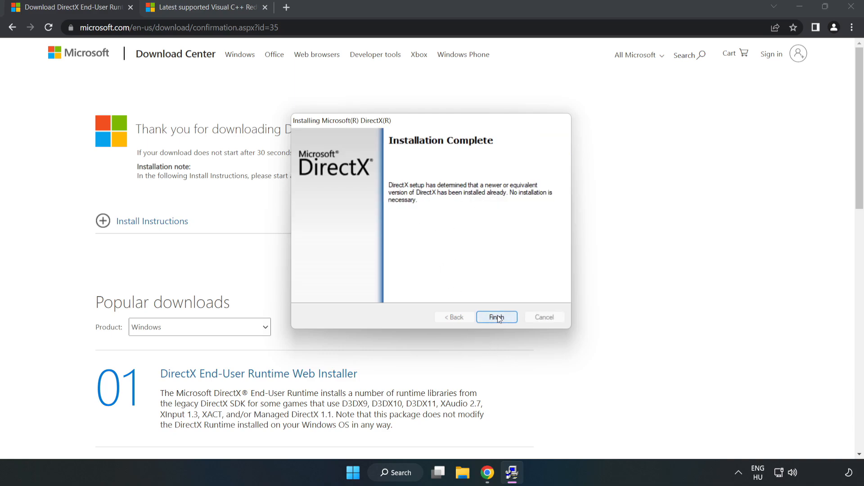
pyautogui.click(495, 317)
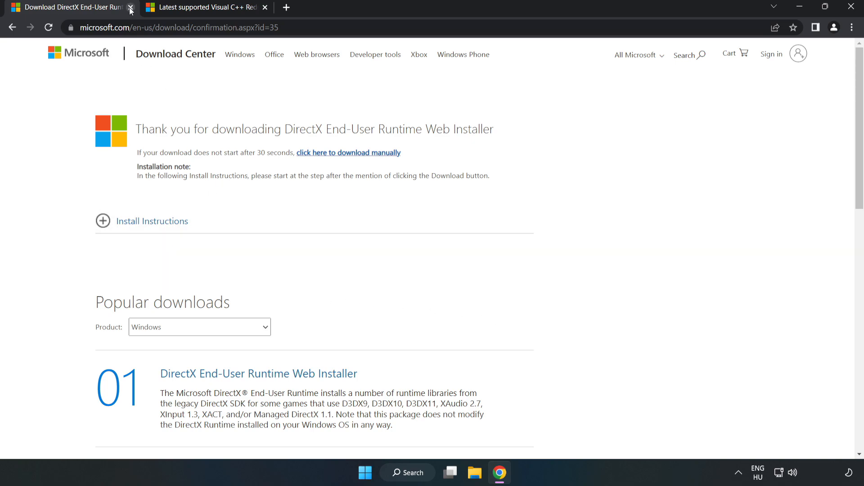
# Download the ARM64, x86 and x64 VC_redist installers and launch VC_redist.arm64.exe
pyautogui.click(130, 10)
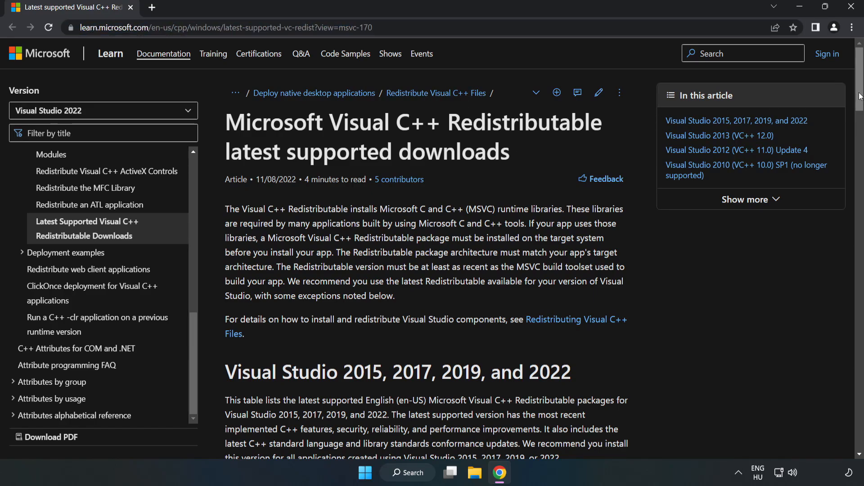
pyautogui.scroll(-3)
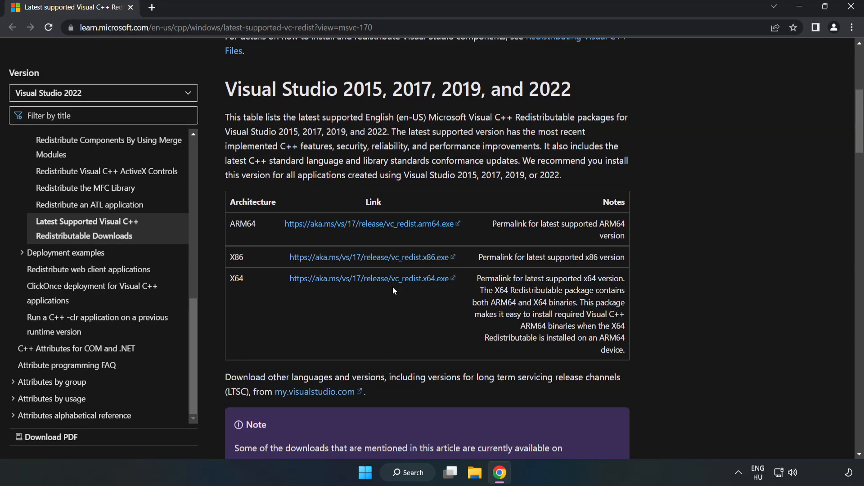
pyautogui.click(371, 257)
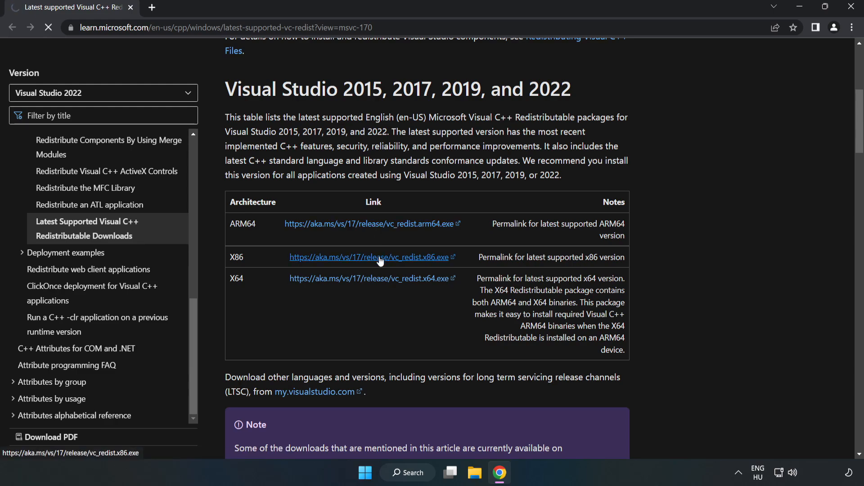
pyautogui.click(368, 257)
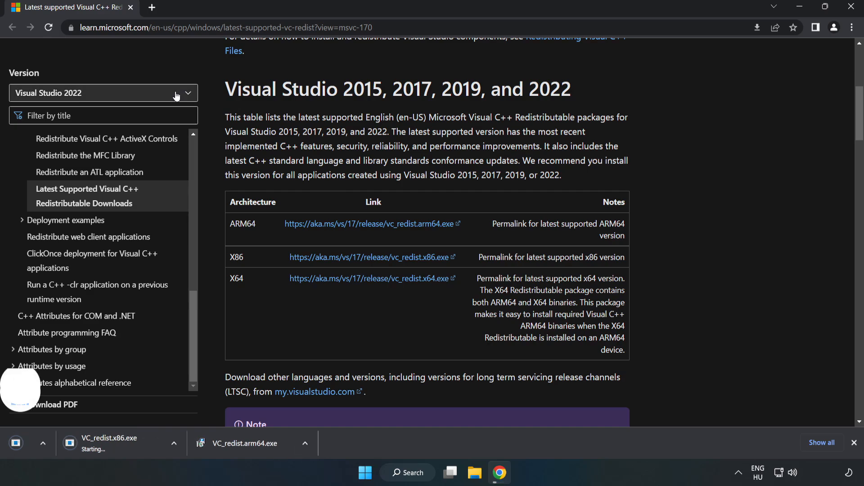
pyautogui.click(369, 278)
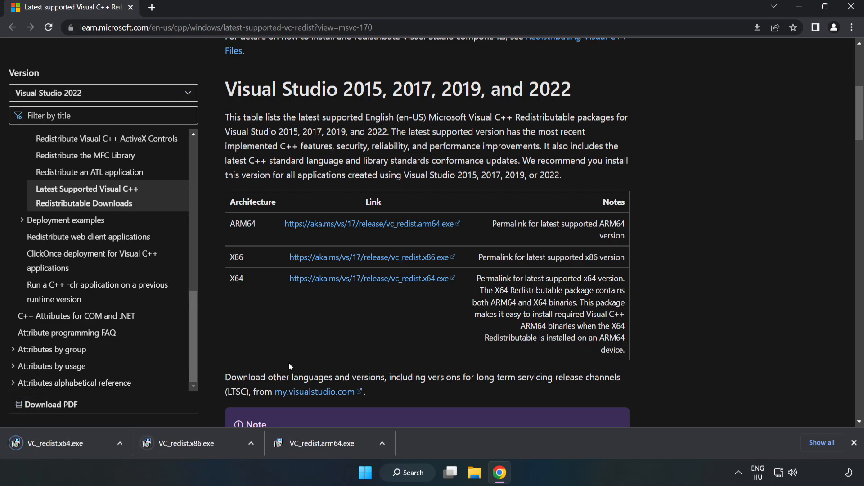
pyautogui.click(325, 443)
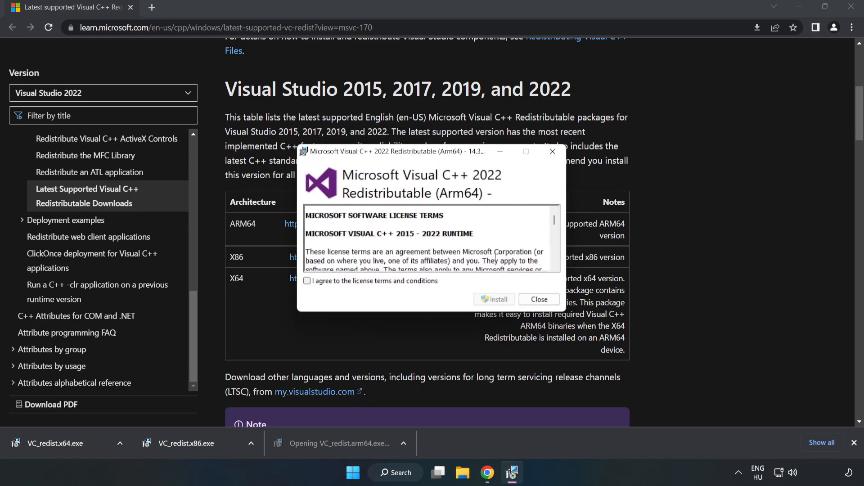
# Accept the license and try installing the ARM64 package, closing it after it fails
pyautogui.scroll(-3)
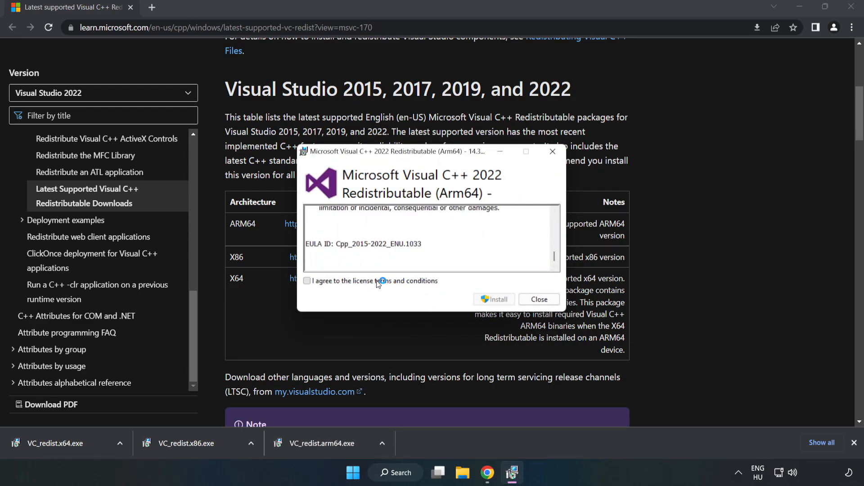
pyautogui.click(307, 280)
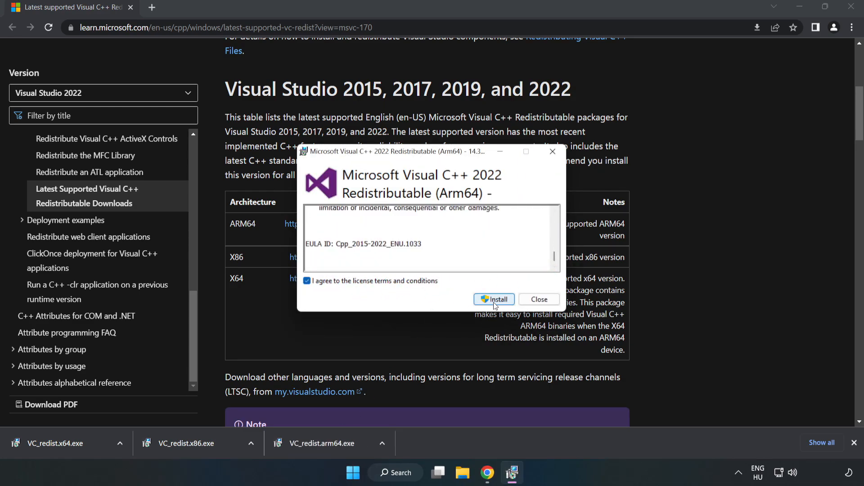
pyautogui.click(493, 300)
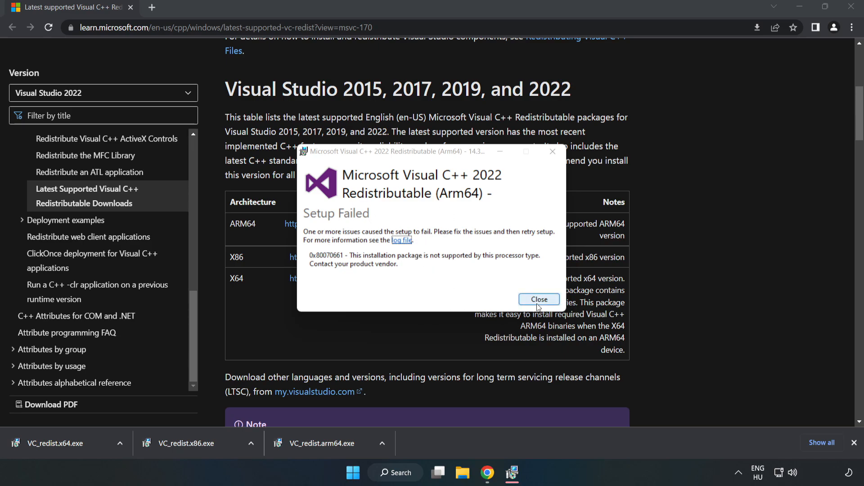
pyautogui.click(538, 299)
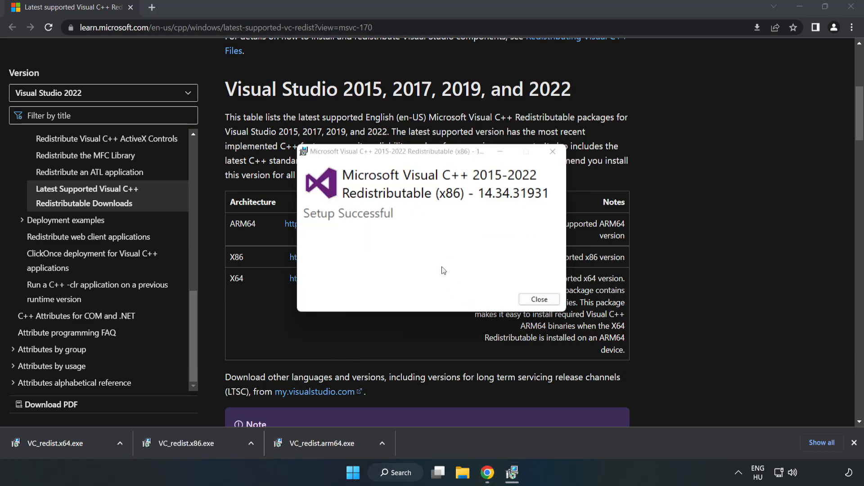
# Close the successful x86 and x64 setup windows without restarting
pyautogui.click(538, 300)
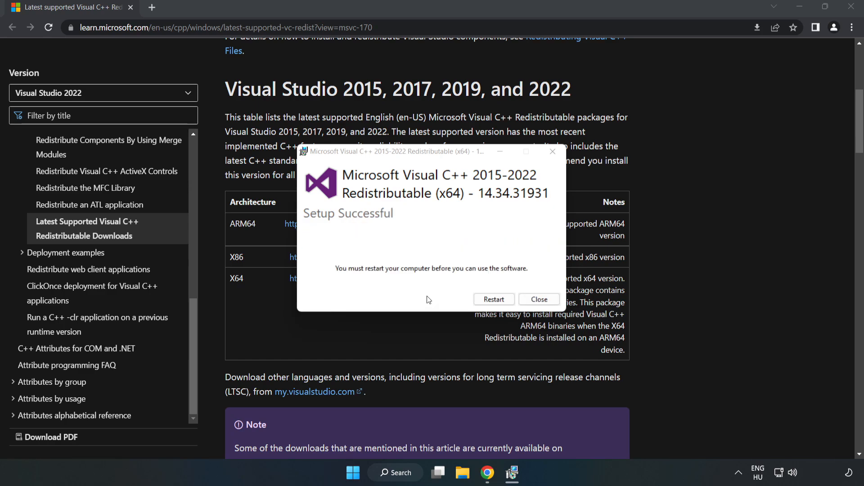
pyautogui.moveTo(539, 300)
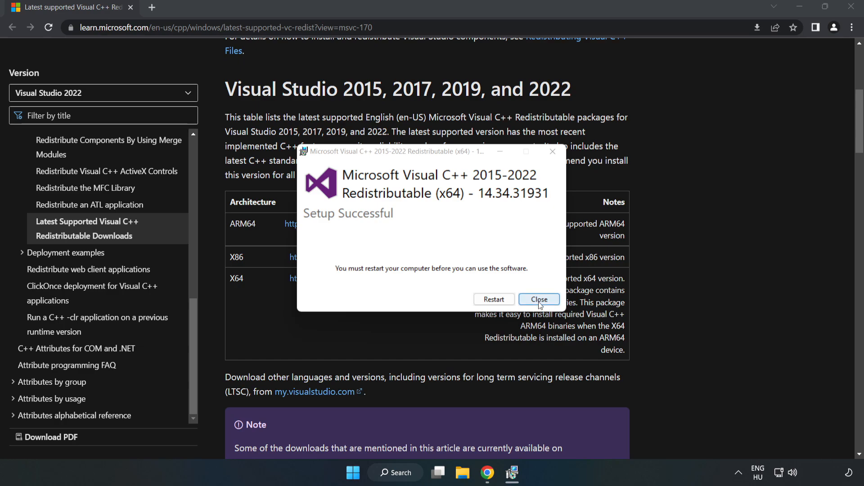
pyautogui.click(538, 300)
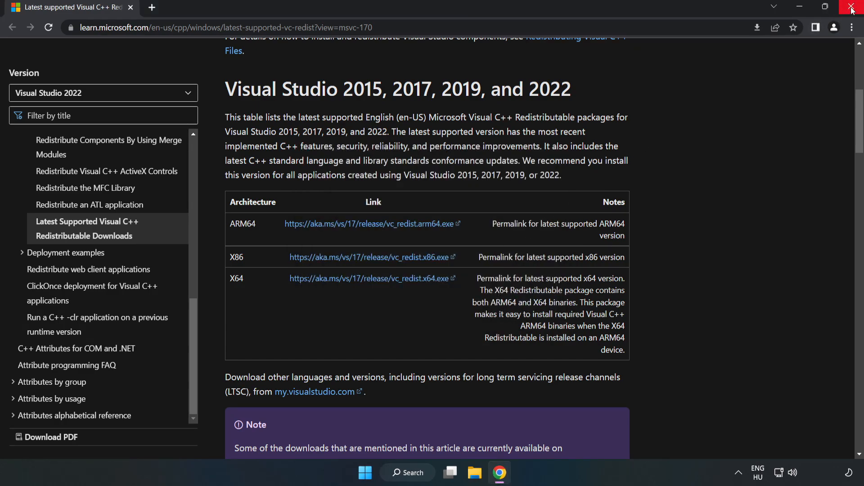
# Close Chrome and show the Start menu power options (Sleep, Shut down, Restart)
pyautogui.click(851, 7)
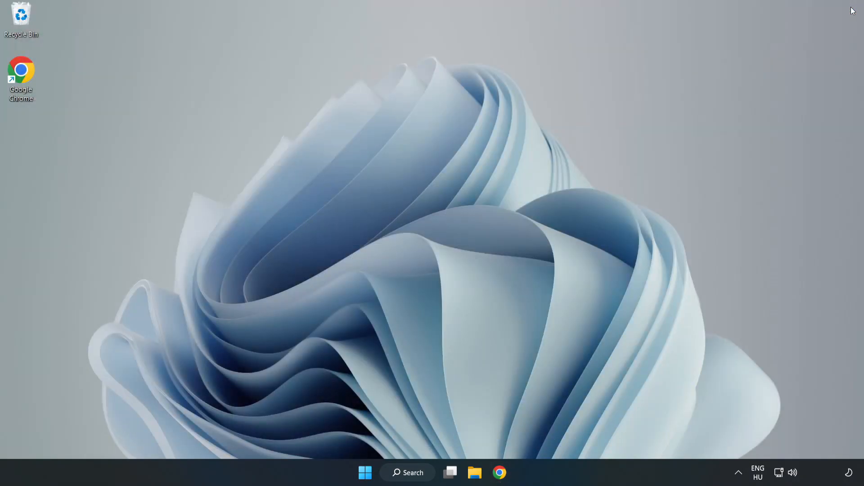
pyautogui.moveTo(364, 472)
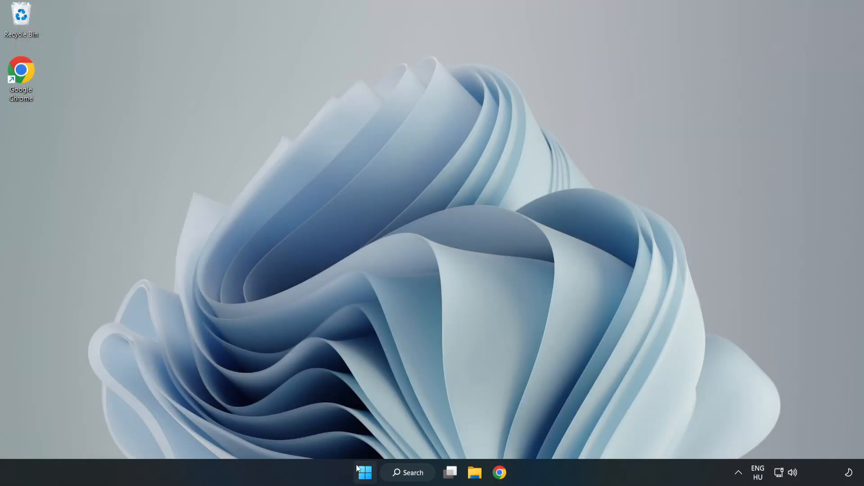
pyautogui.click(364, 472)
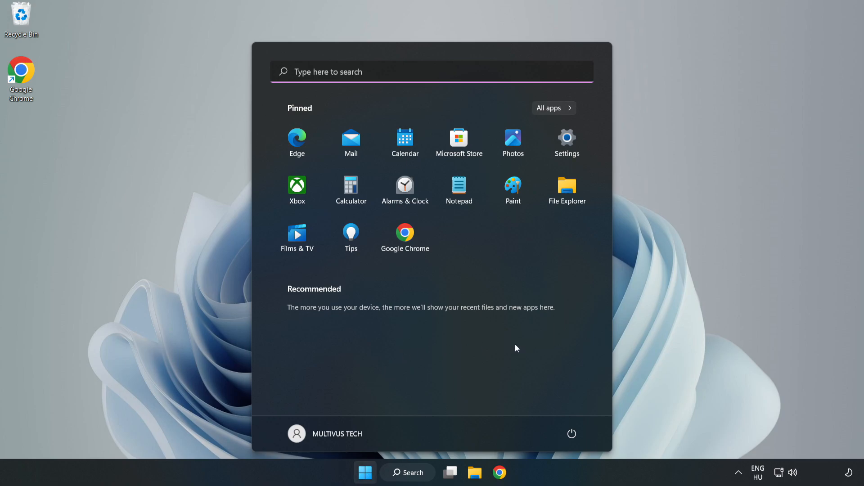
pyautogui.click(572, 434)
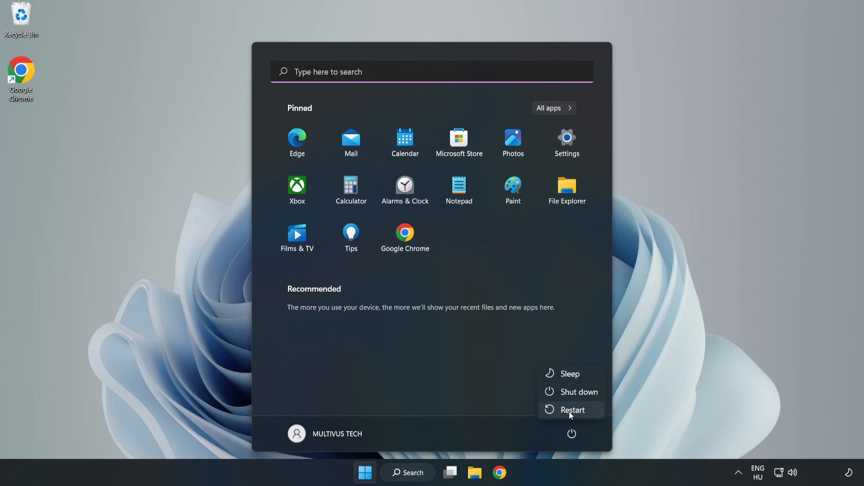
pyautogui.moveTo(572, 409)
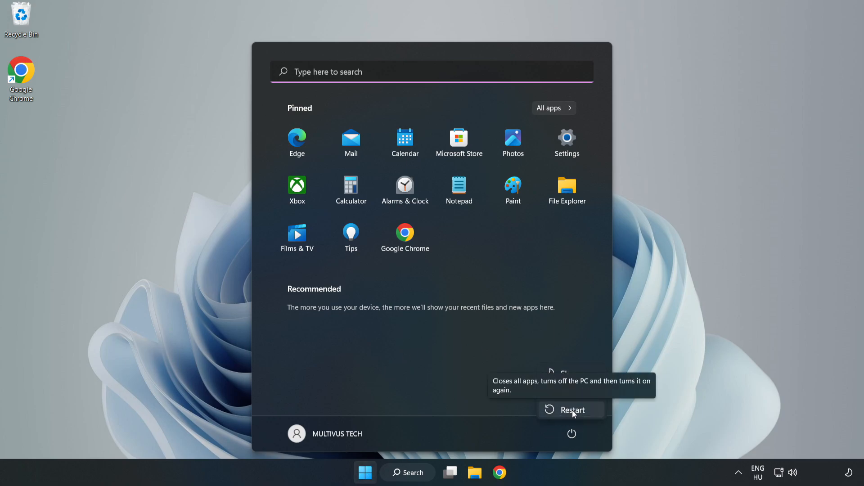